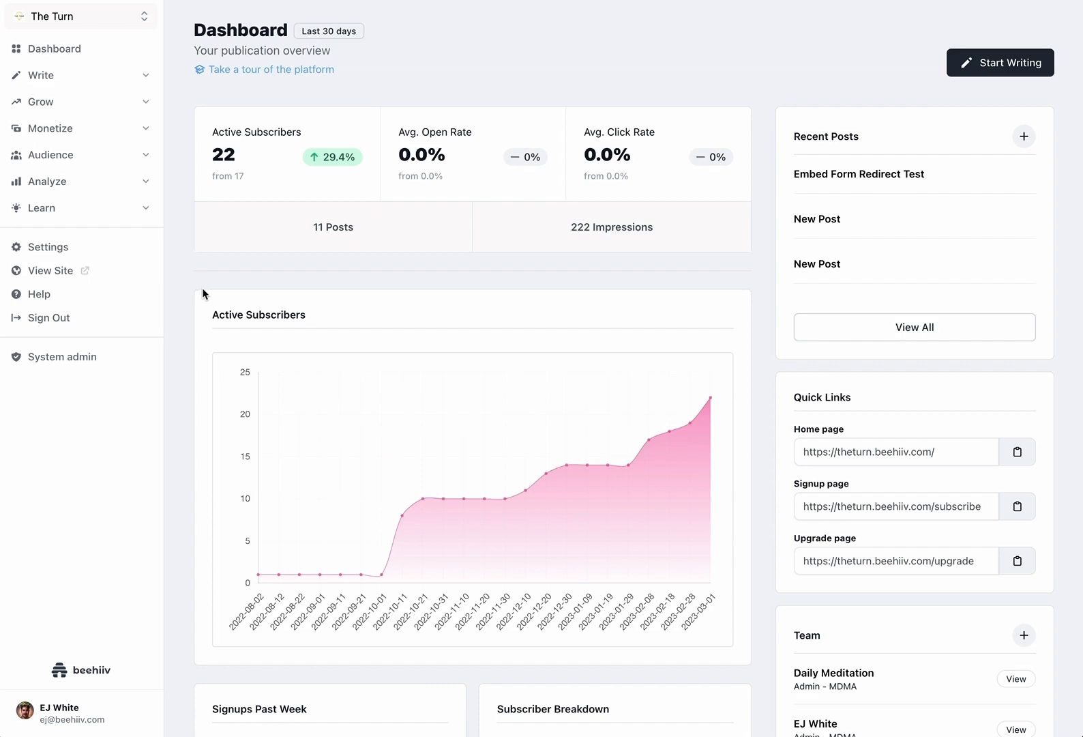
mouse_move(285, 284)
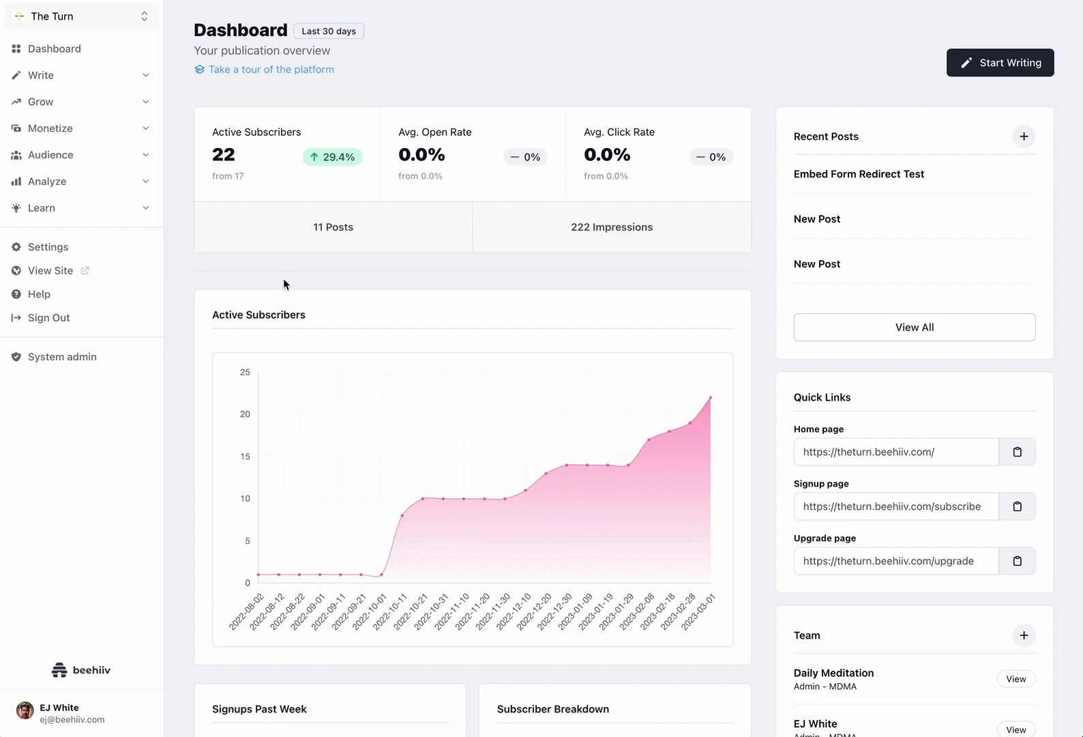
mouse_move(290, 287)
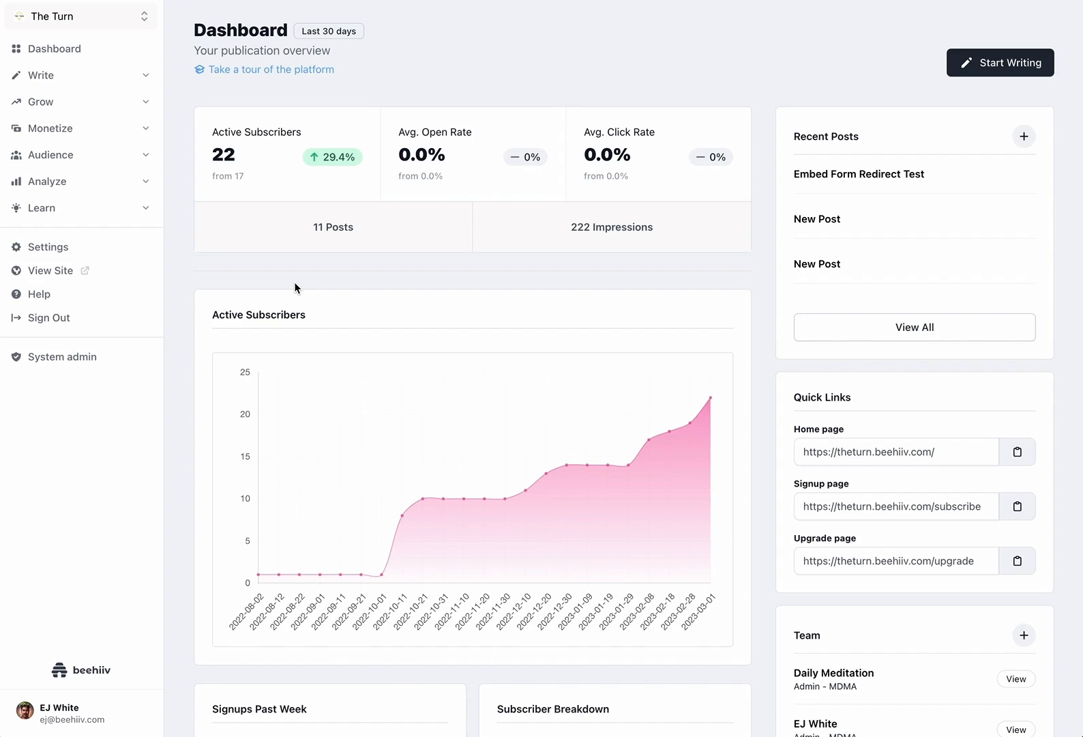
mouse_move(300, 293)
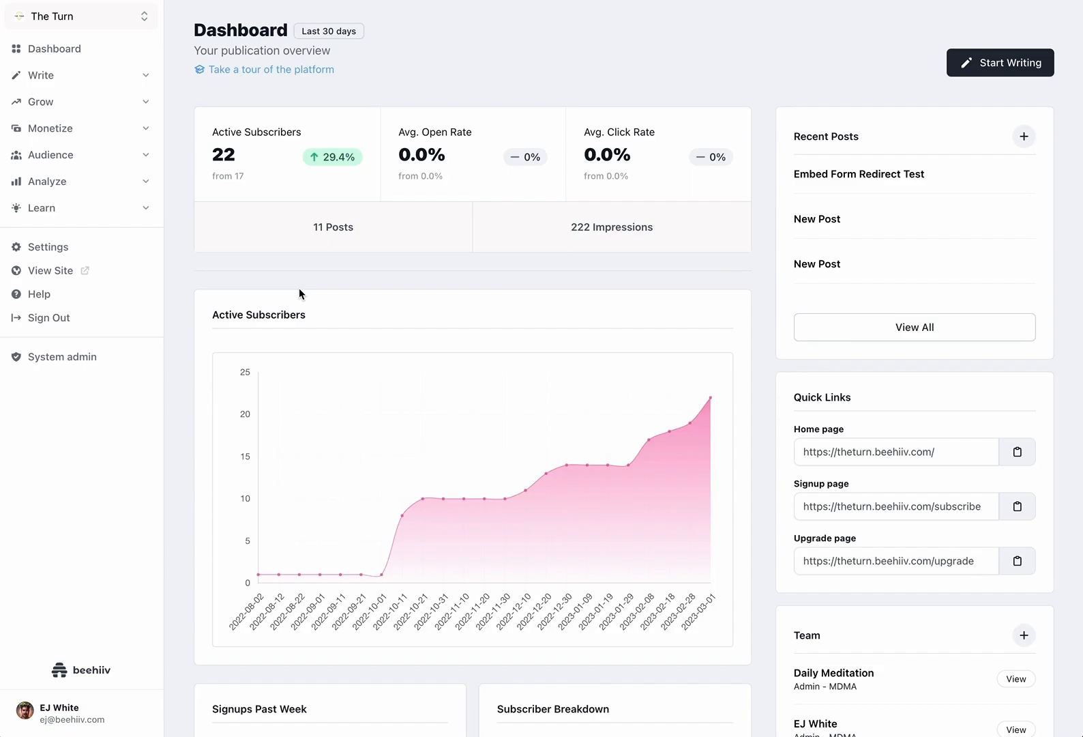
mouse_move(118, 319)
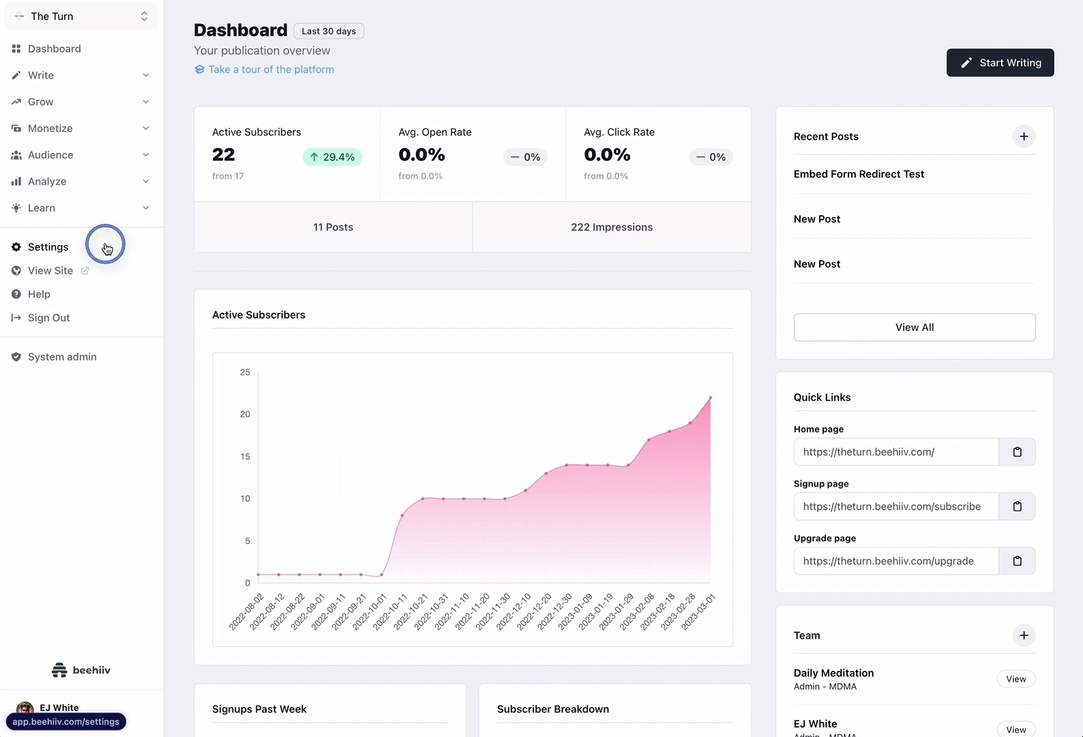
click(49, 246)
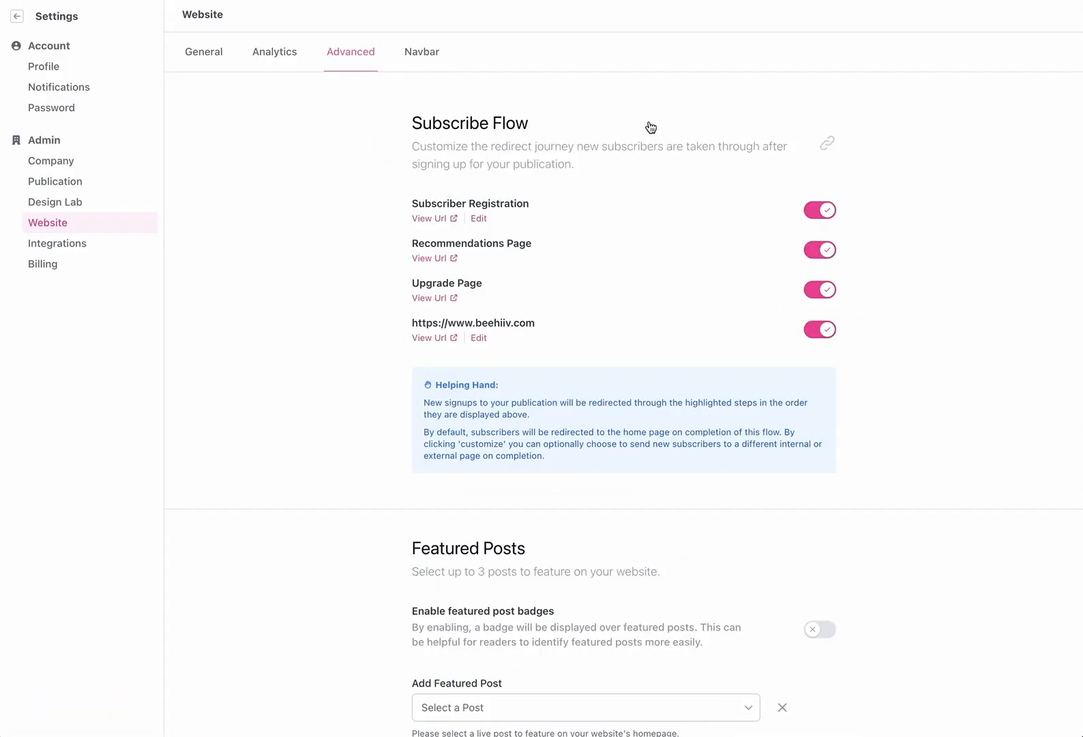
mouse_move(506, 161)
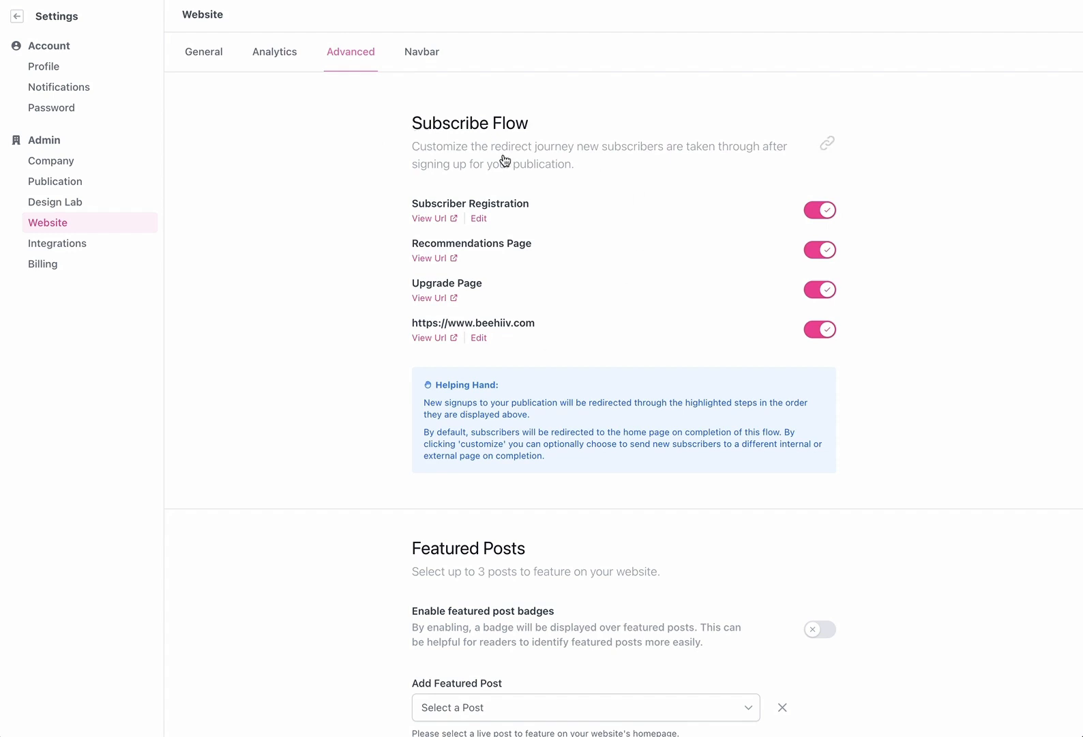
mouse_move(430, 191)
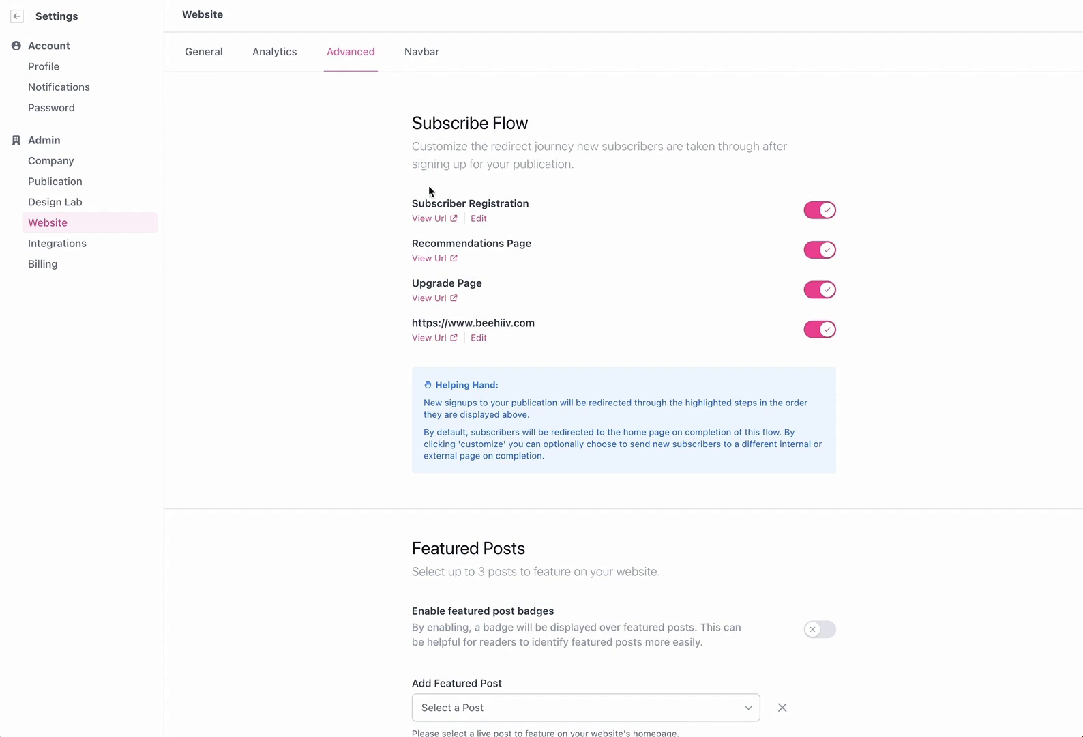
mouse_move(404, 308)
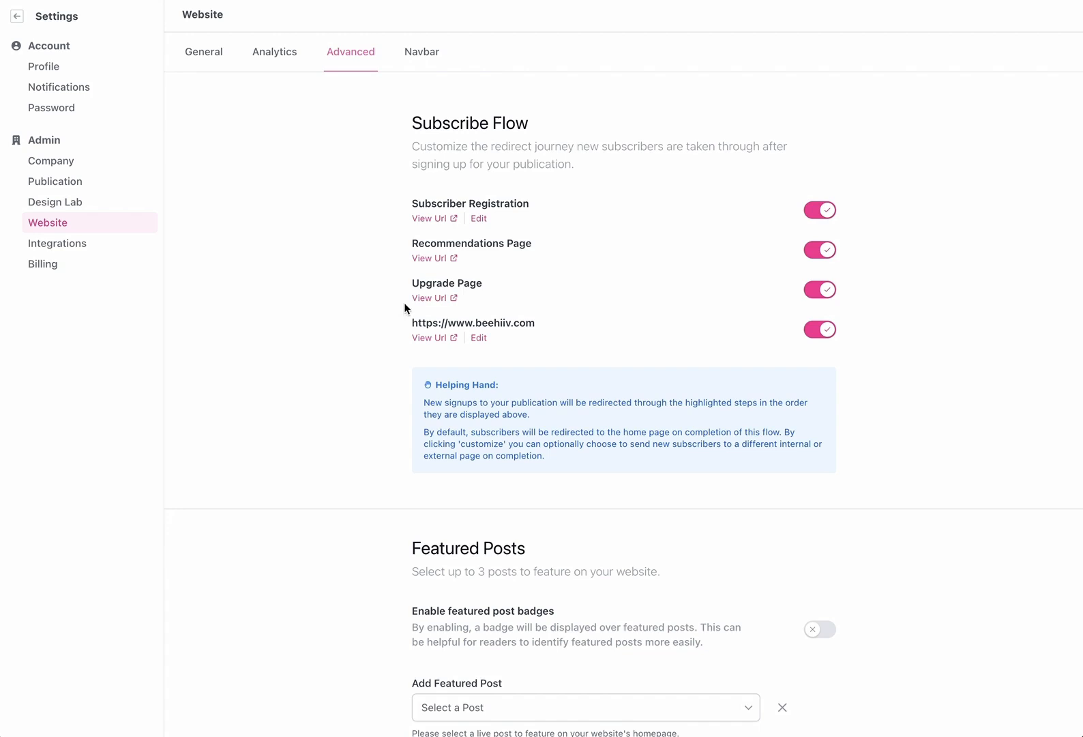
mouse_move(490, 219)
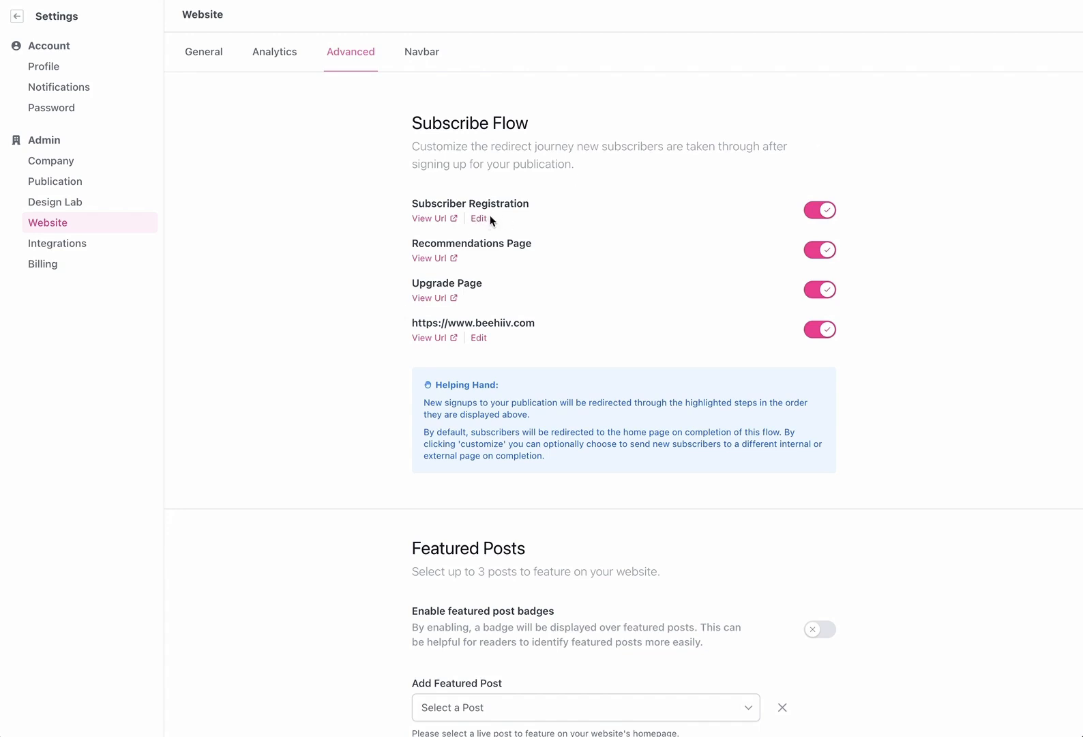
mouse_move(522, 166)
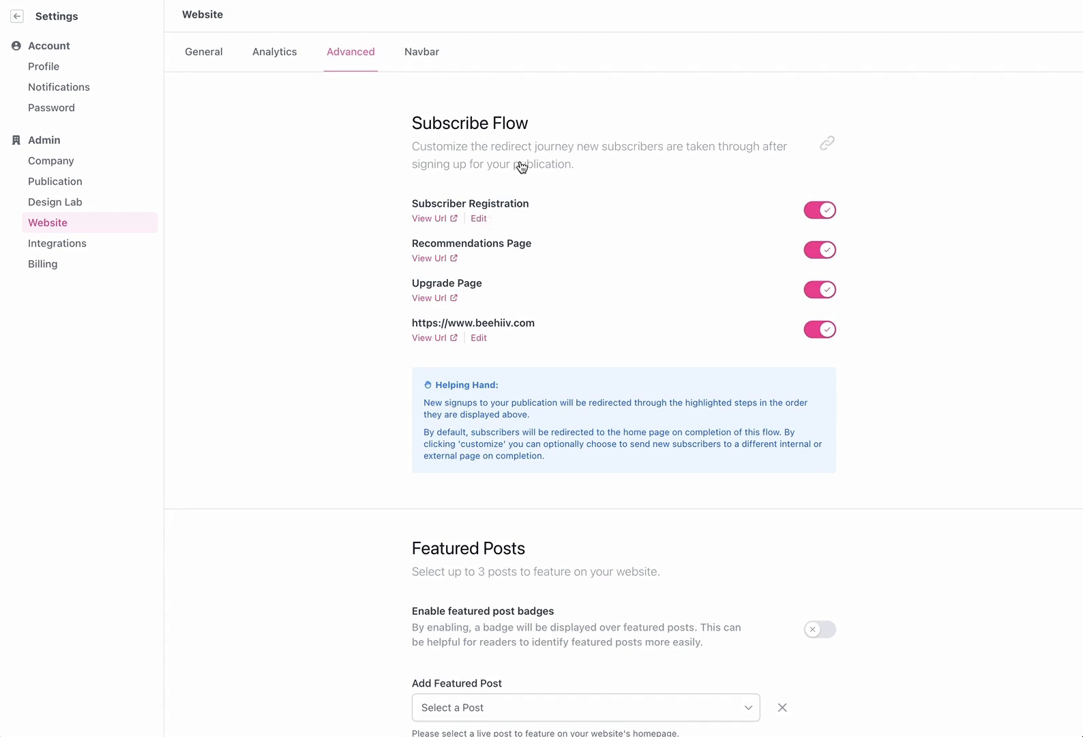
mouse_move(512, 163)
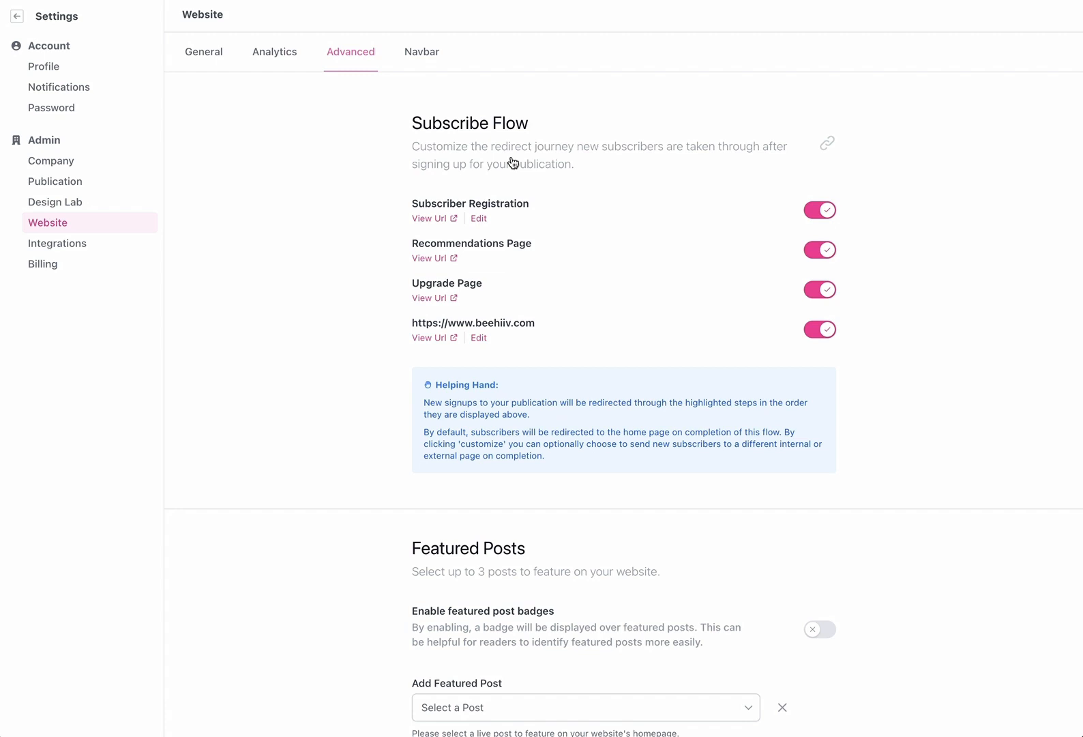
mouse_move(468, 241)
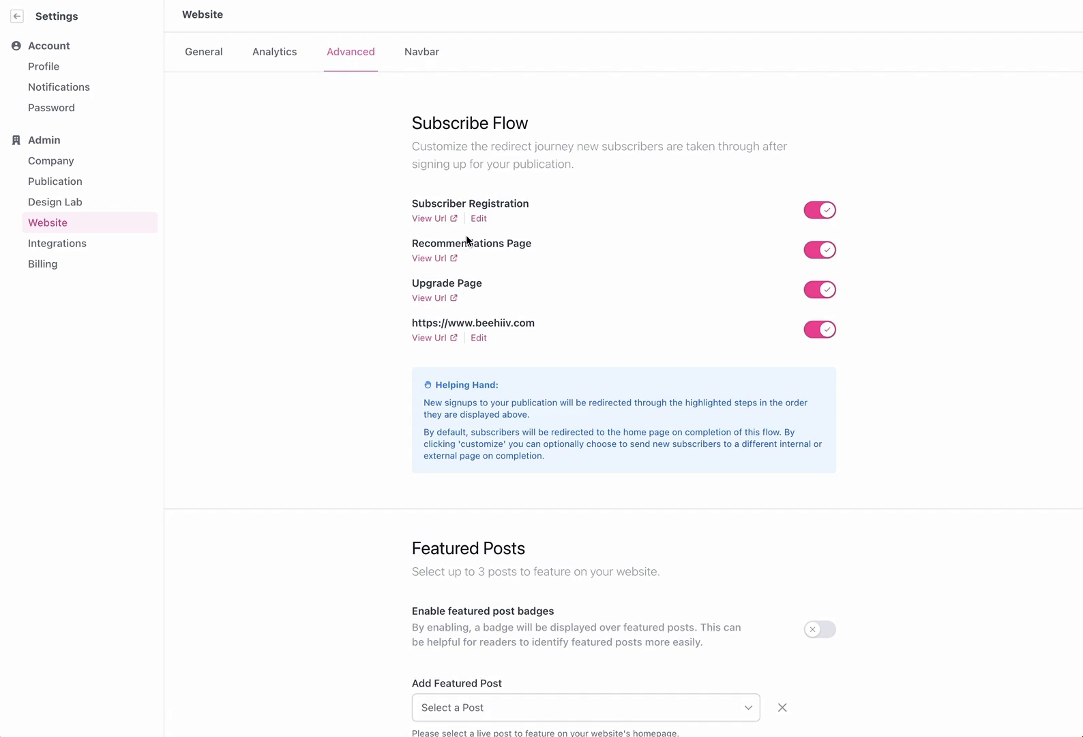
mouse_move(461, 263)
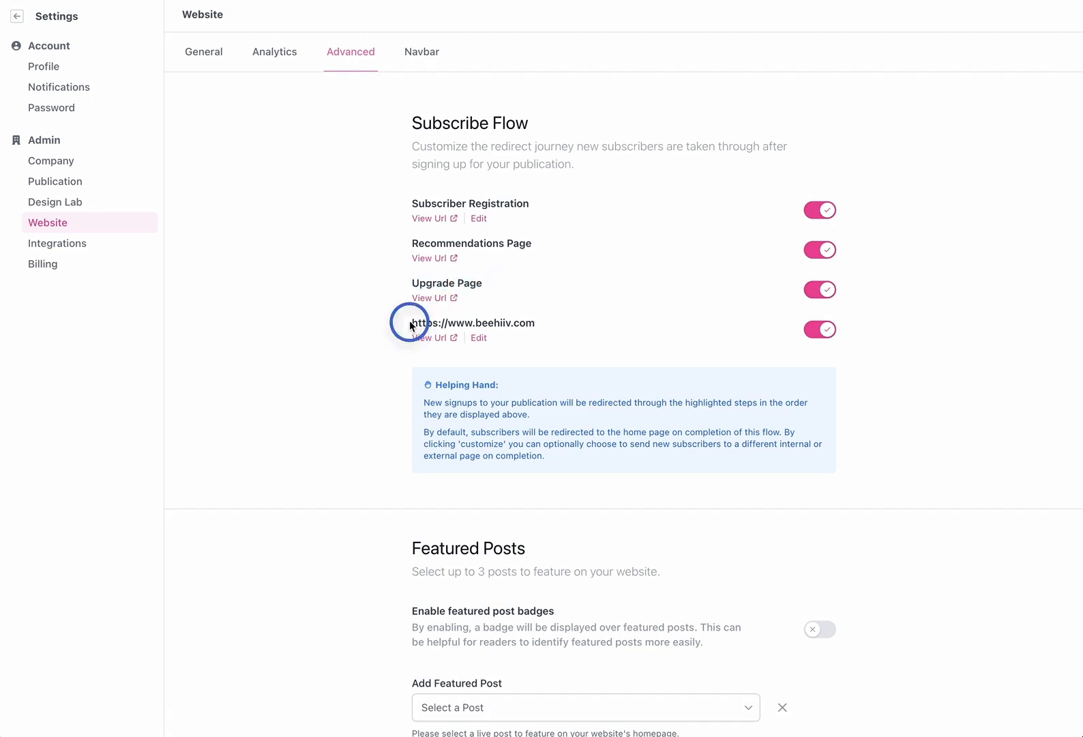
double_click(472, 322)
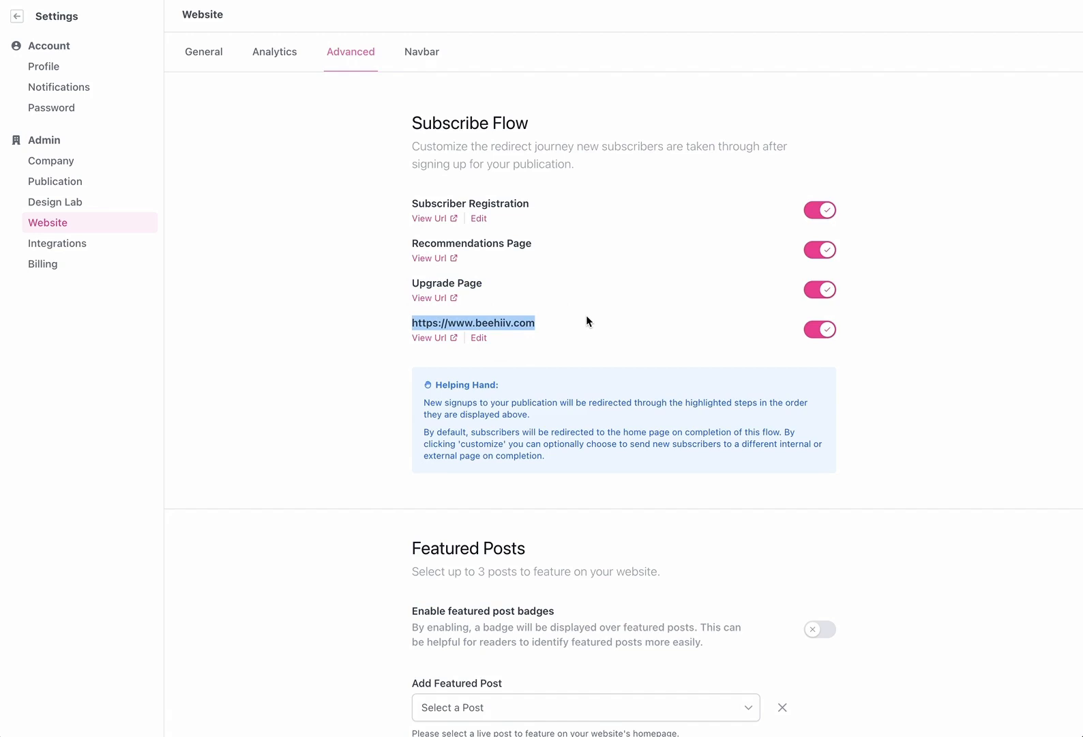
mouse_move(623, 302)
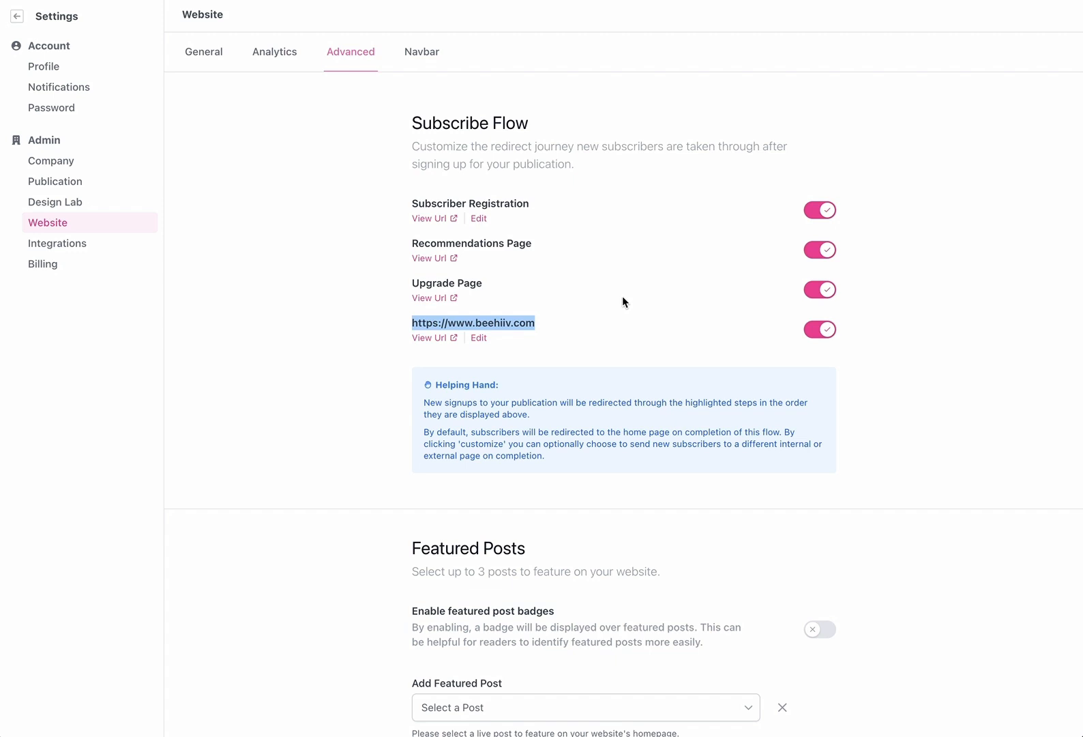
mouse_move(649, 232)
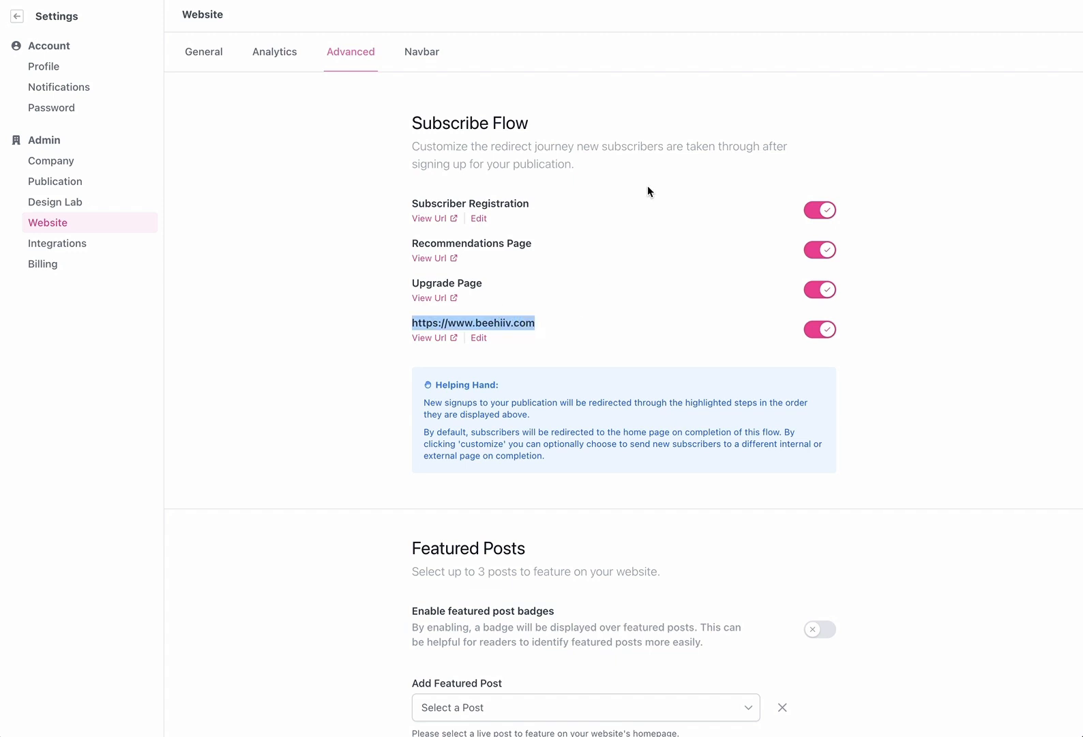
mouse_move(665, 191)
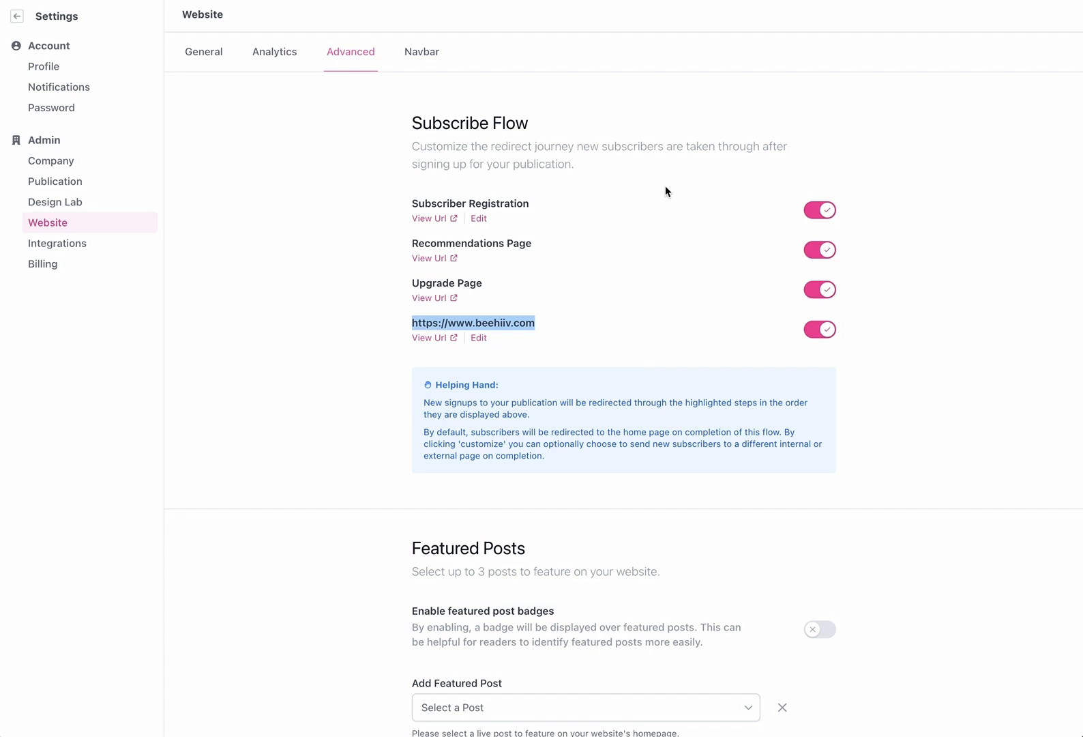
mouse_move(471, 194)
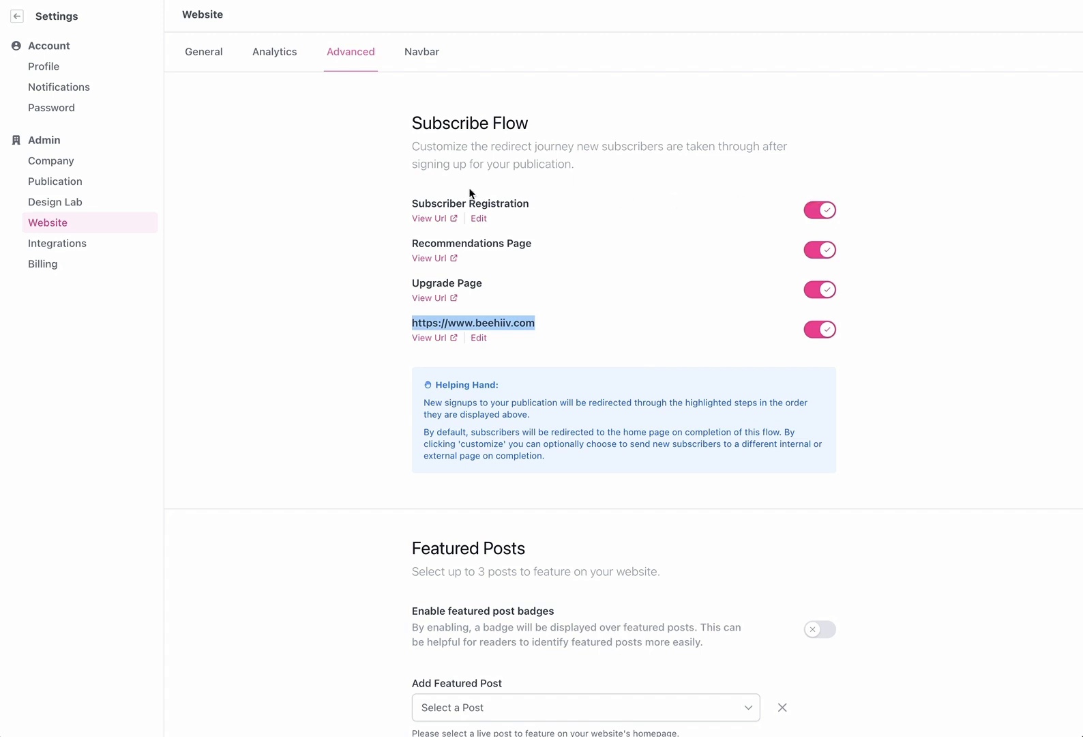
Switch off the Subscribe Survey and Upgrade Page steps, keeping Recommendations by cancelling its removal warning.
click(819, 250)
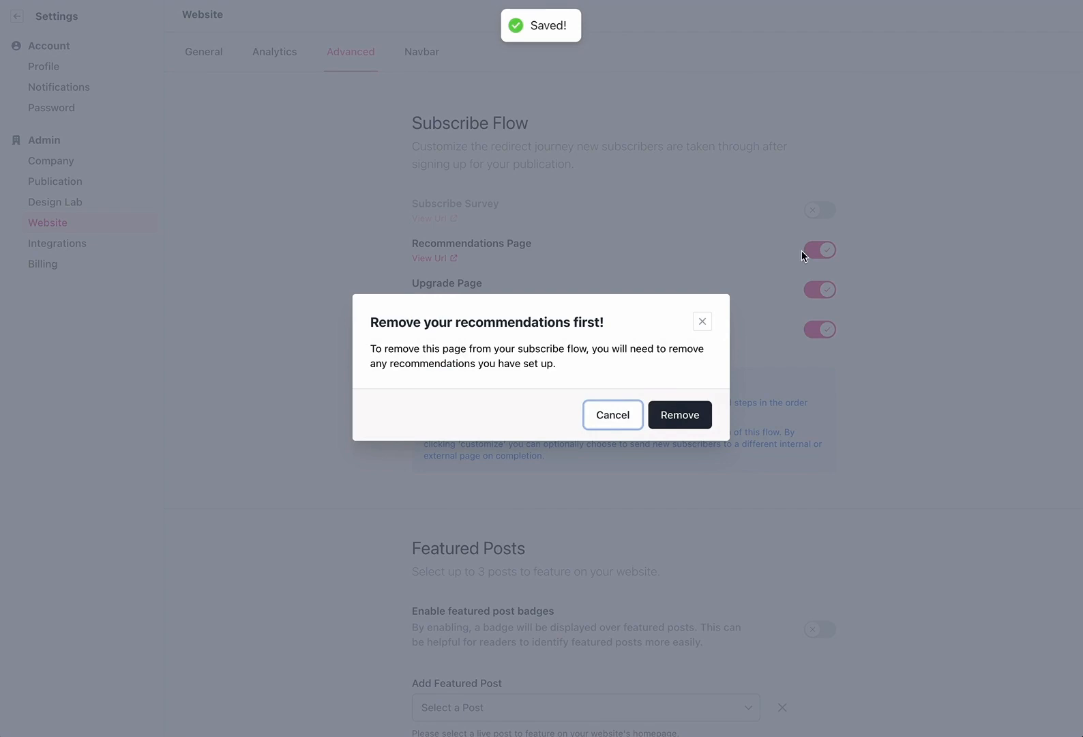
click(611, 414)
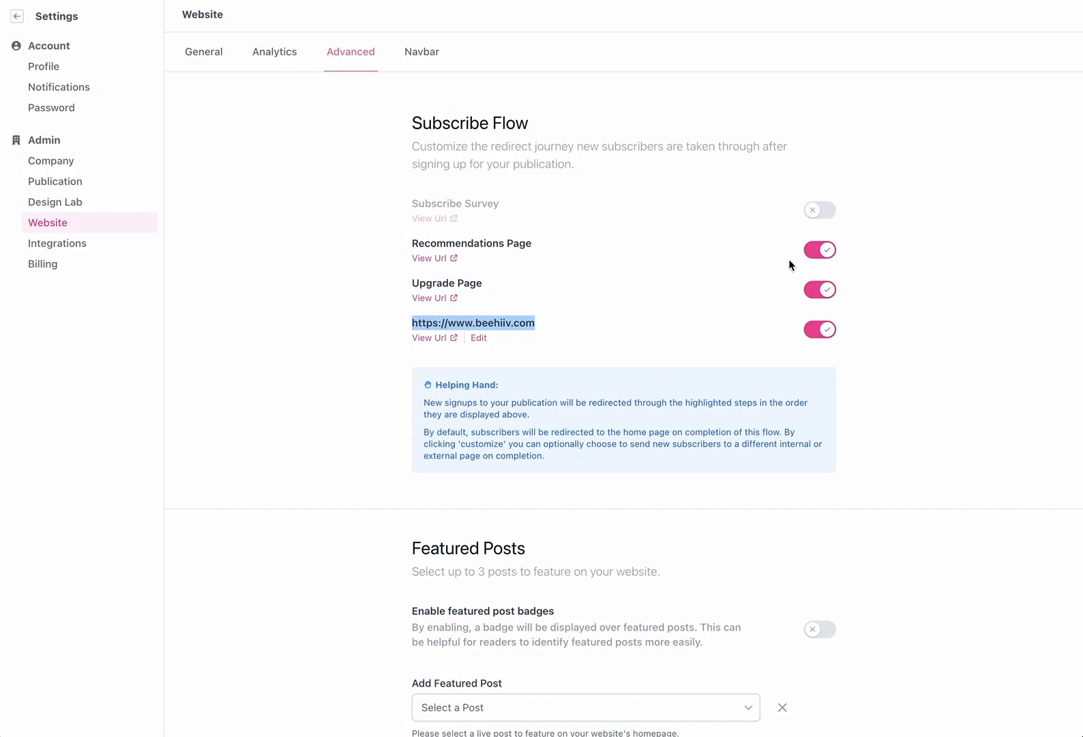
mouse_move(503, 269)
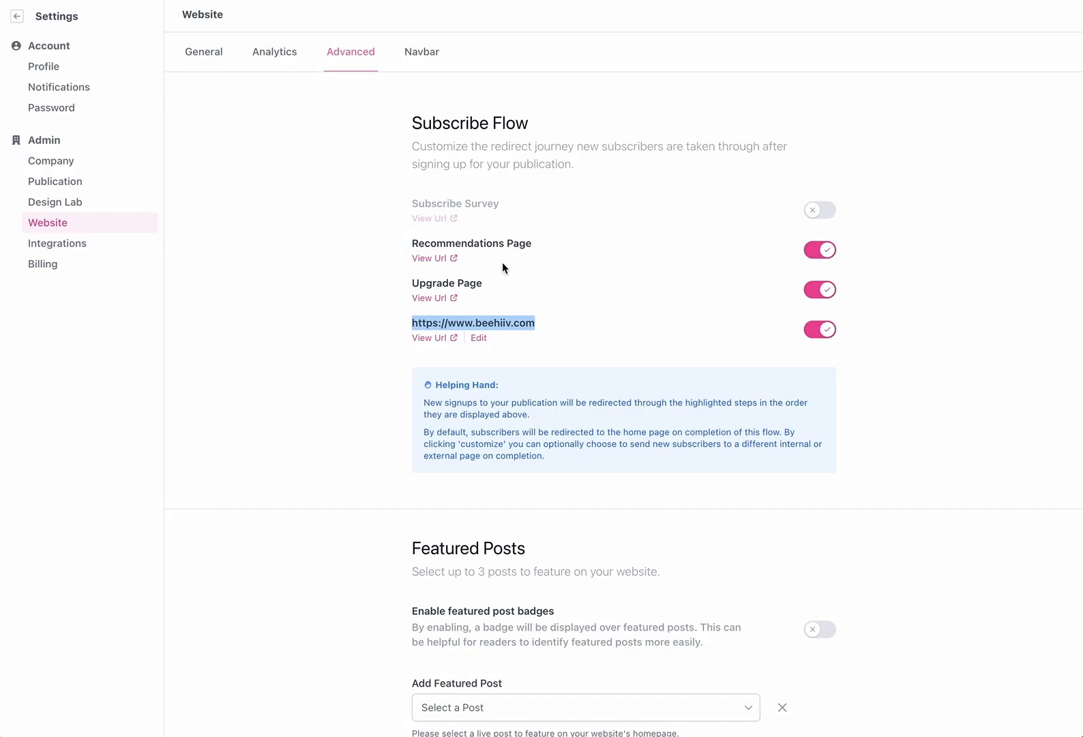
mouse_move(807, 253)
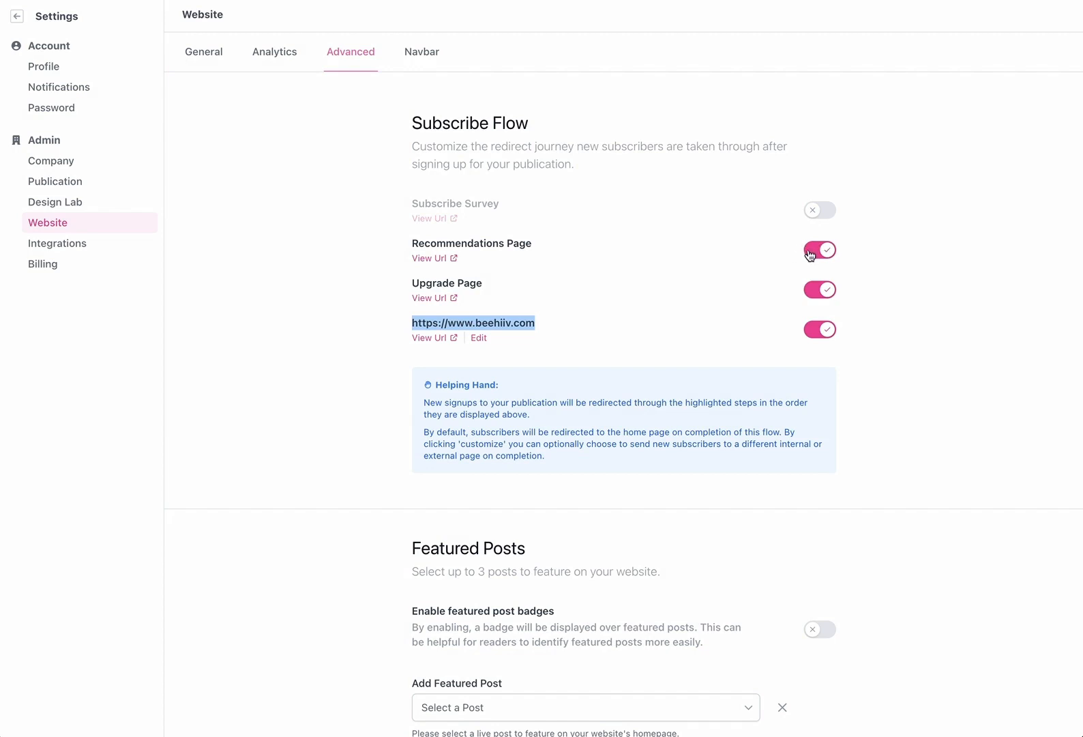
click(819, 289)
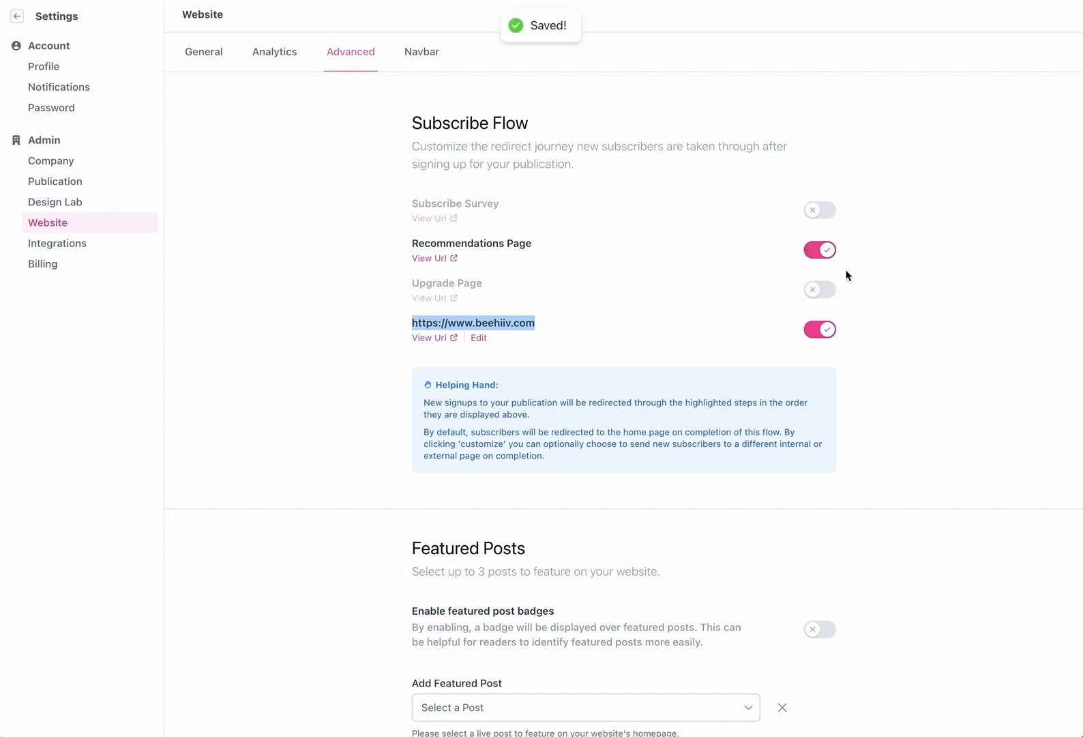
mouse_move(12, 160)
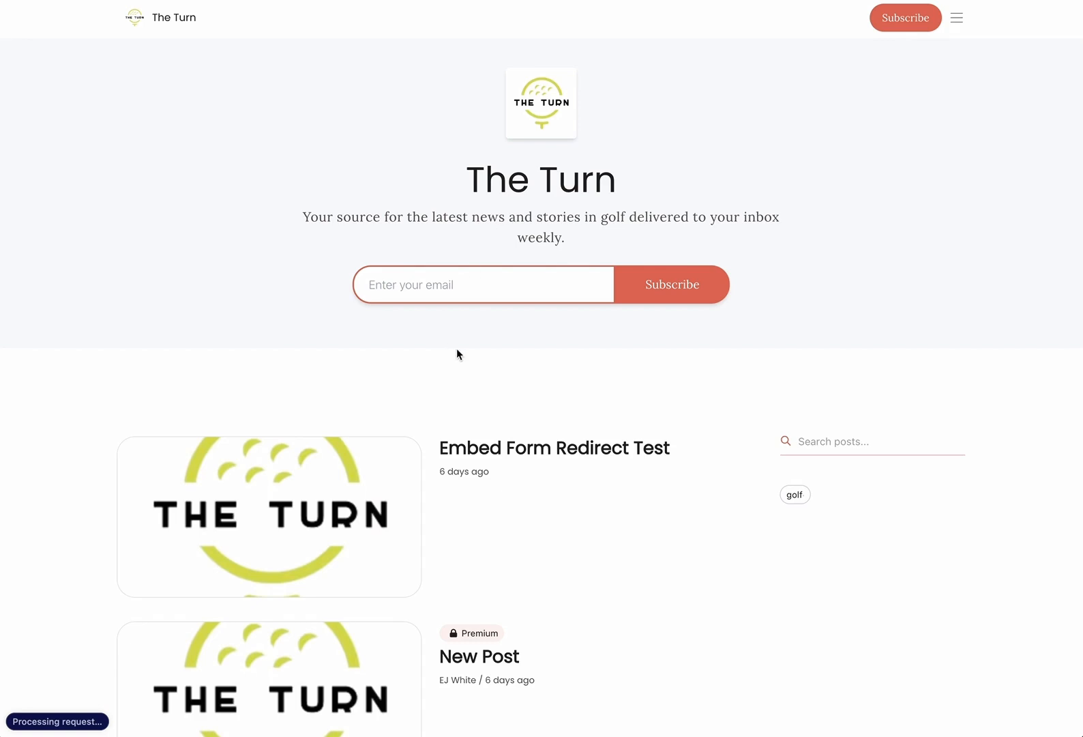
Subscribe a test email on The Turn's homepage to land on the recommendations page.
click(482, 283)
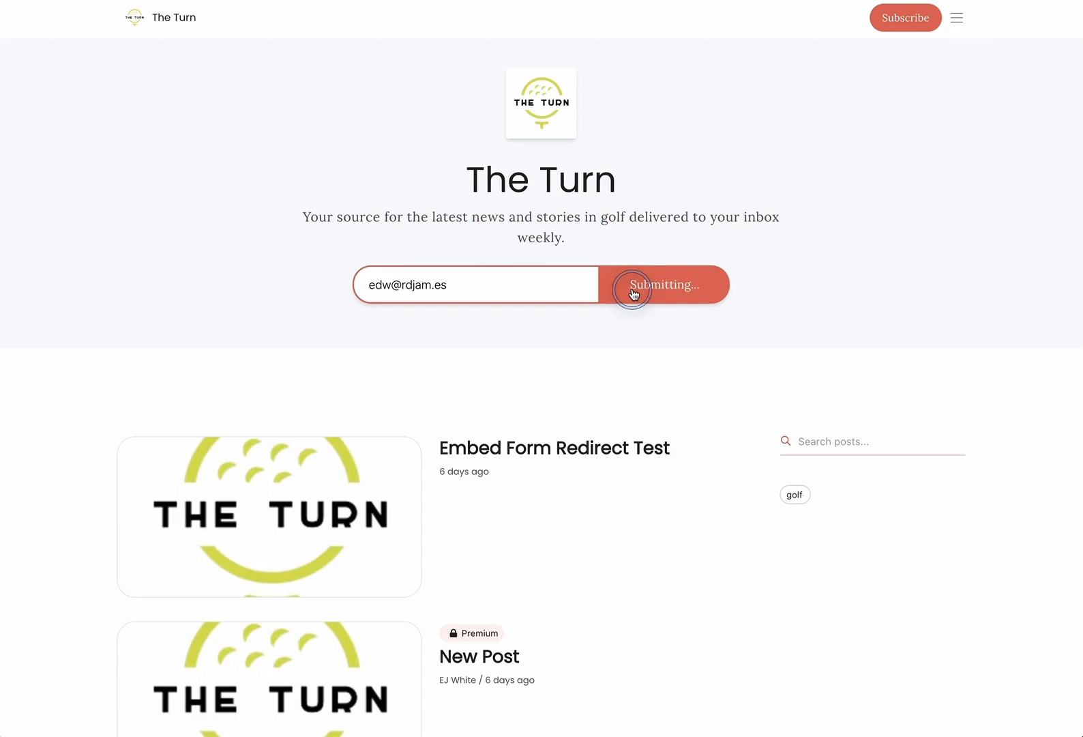
click(663, 284)
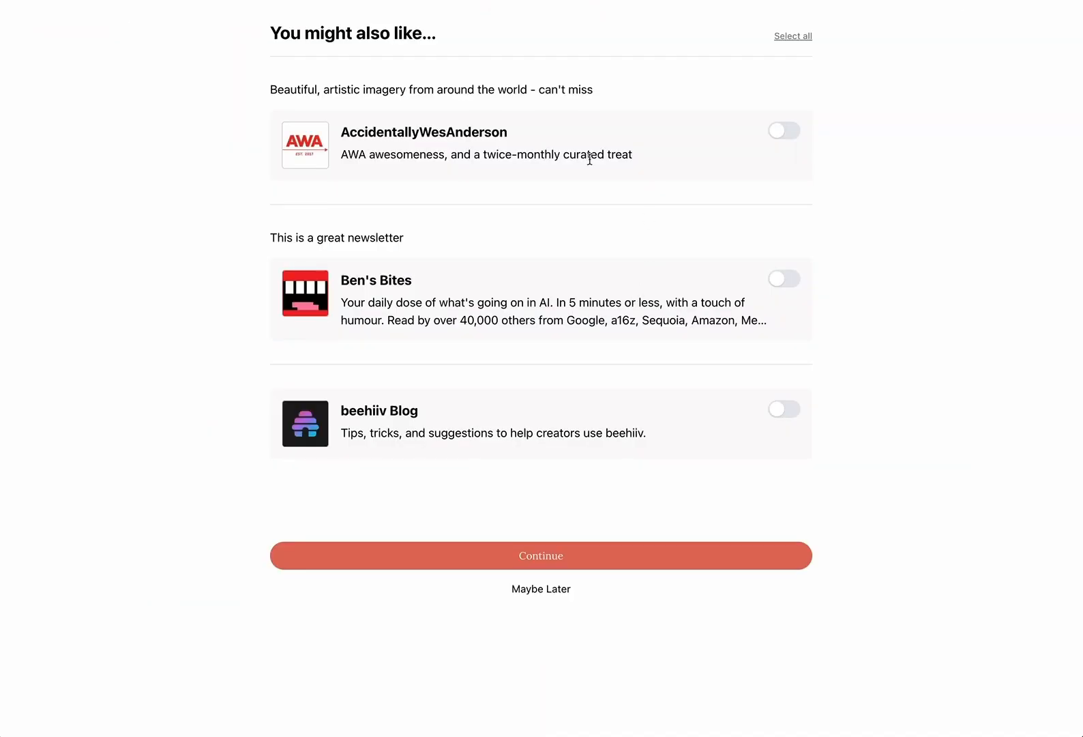
mouse_move(485, 196)
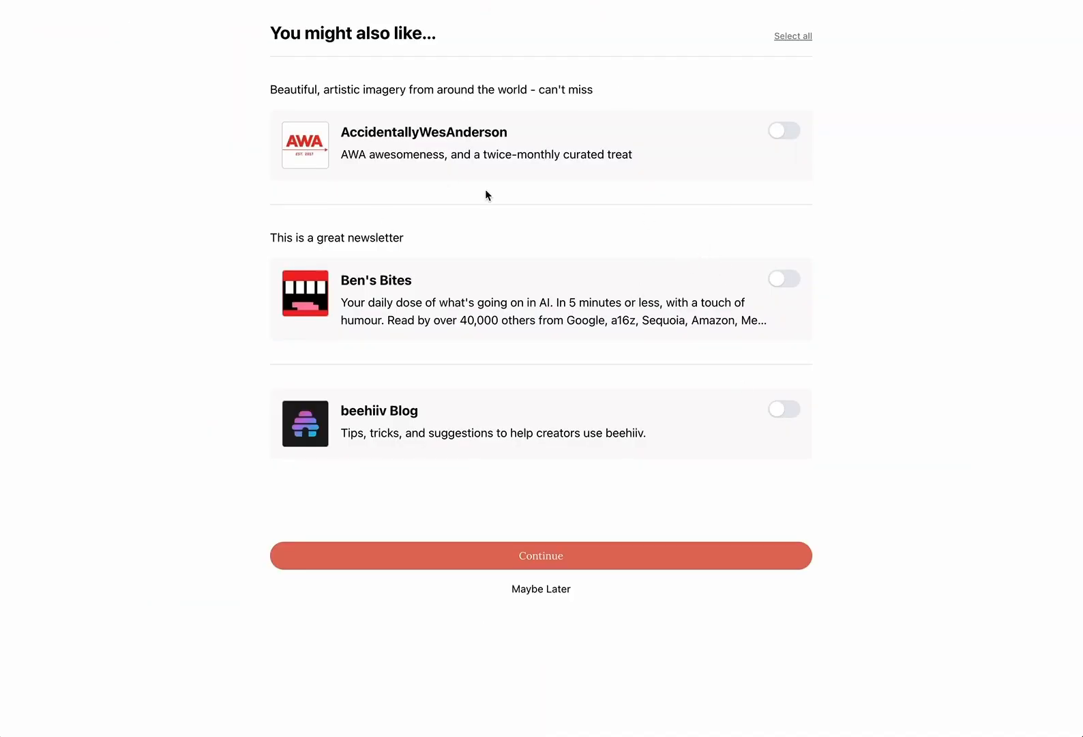
Continue past 'You might also like...' without selecting any recommended newsletters.
click(784, 130)
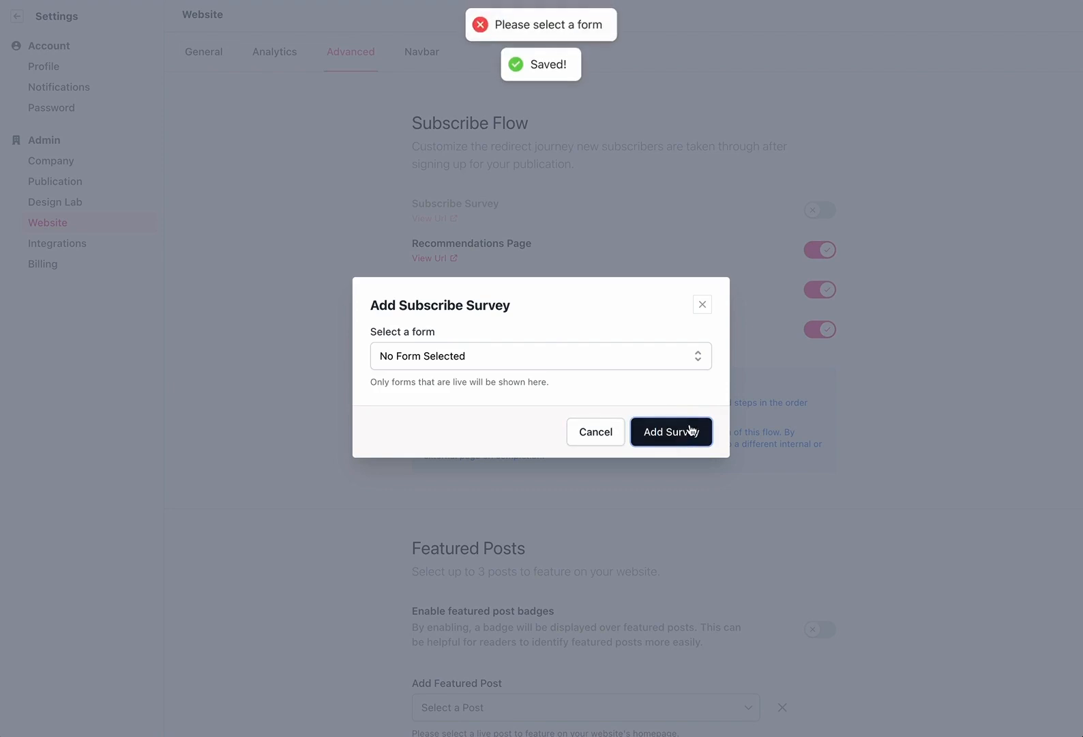
Add the Subscriber Registration form as the flow's Subscribe Survey step.
click(541, 356)
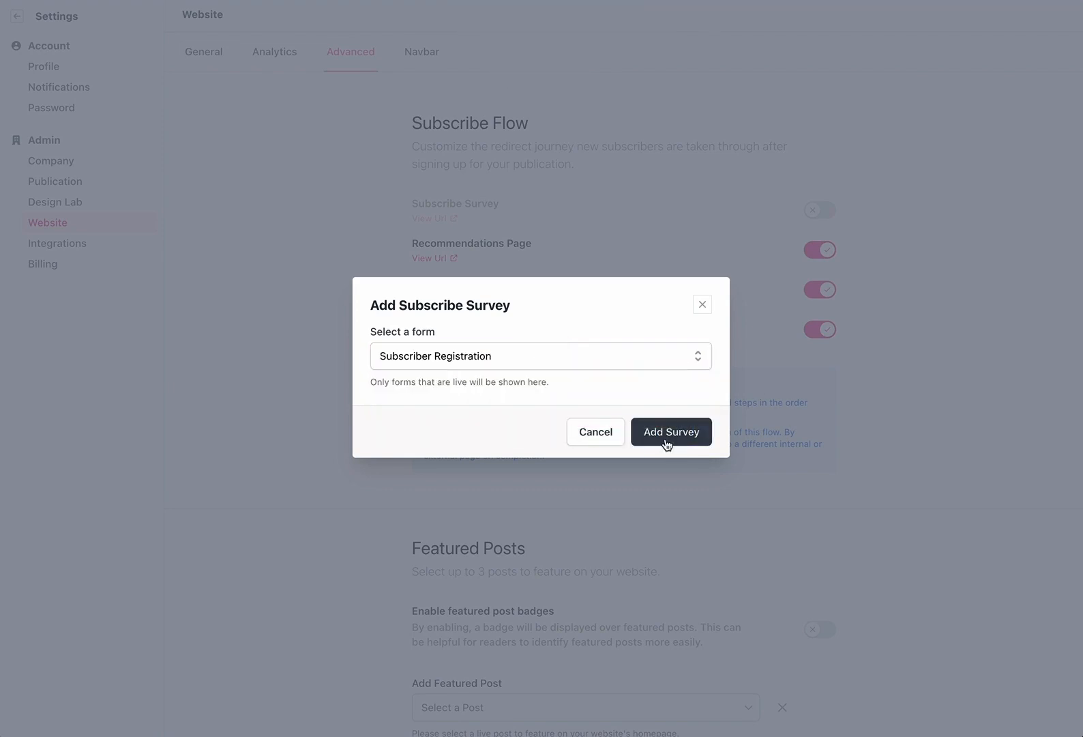
click(669, 431)
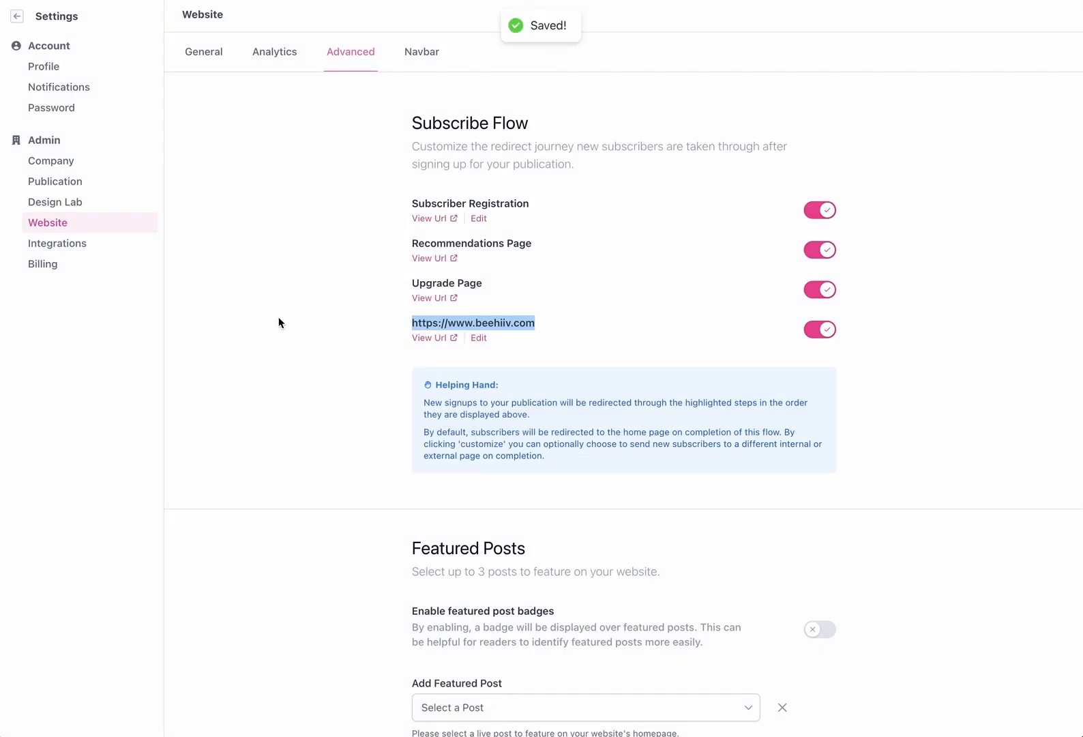
Run a test signup, submit the Subscriber Registration survey with Let's Go!, and continue past the thank-you page.
click(430, 336)
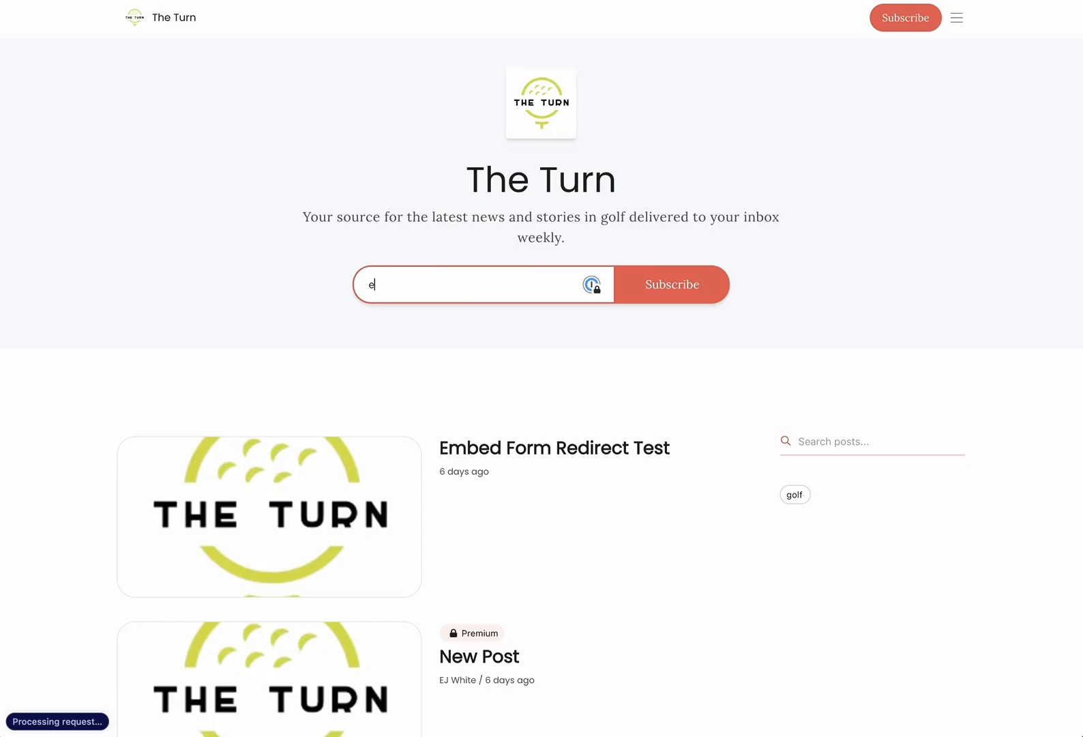
click(670, 284)
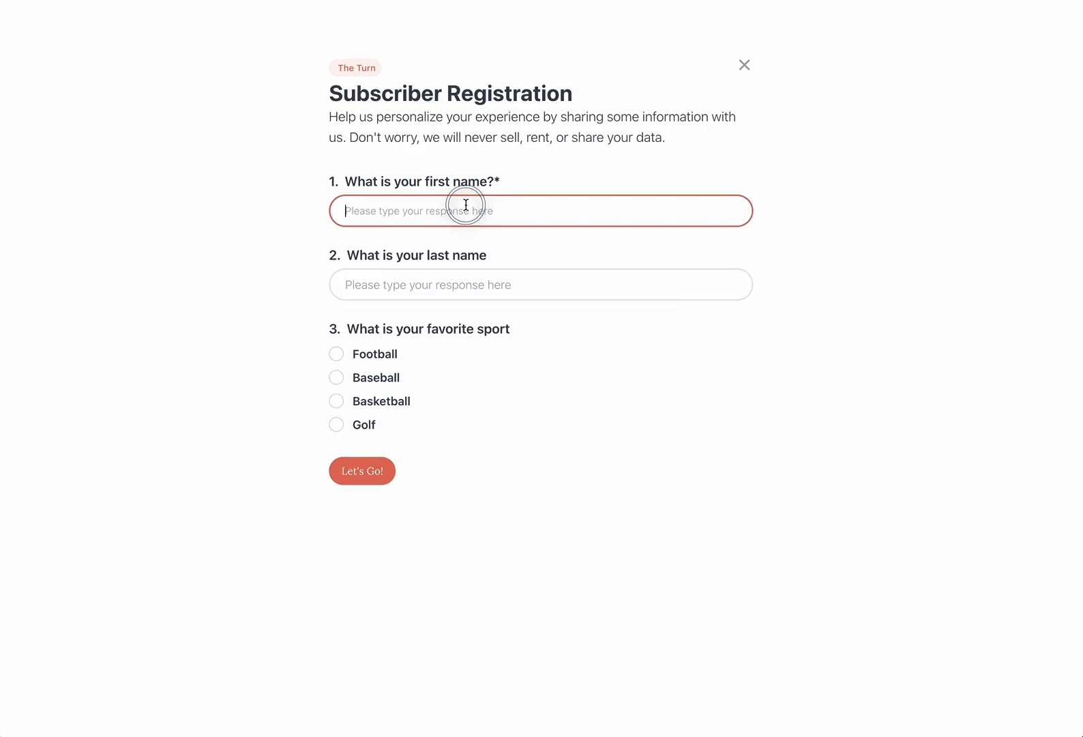
click(362, 470)
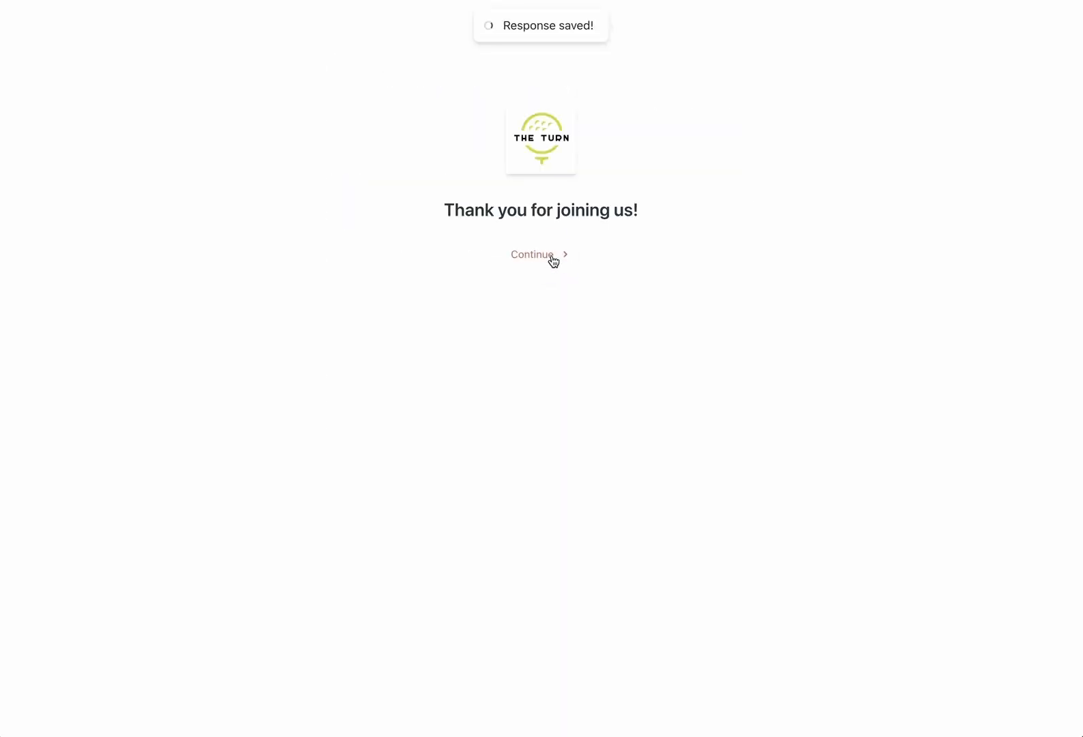
click(531, 255)
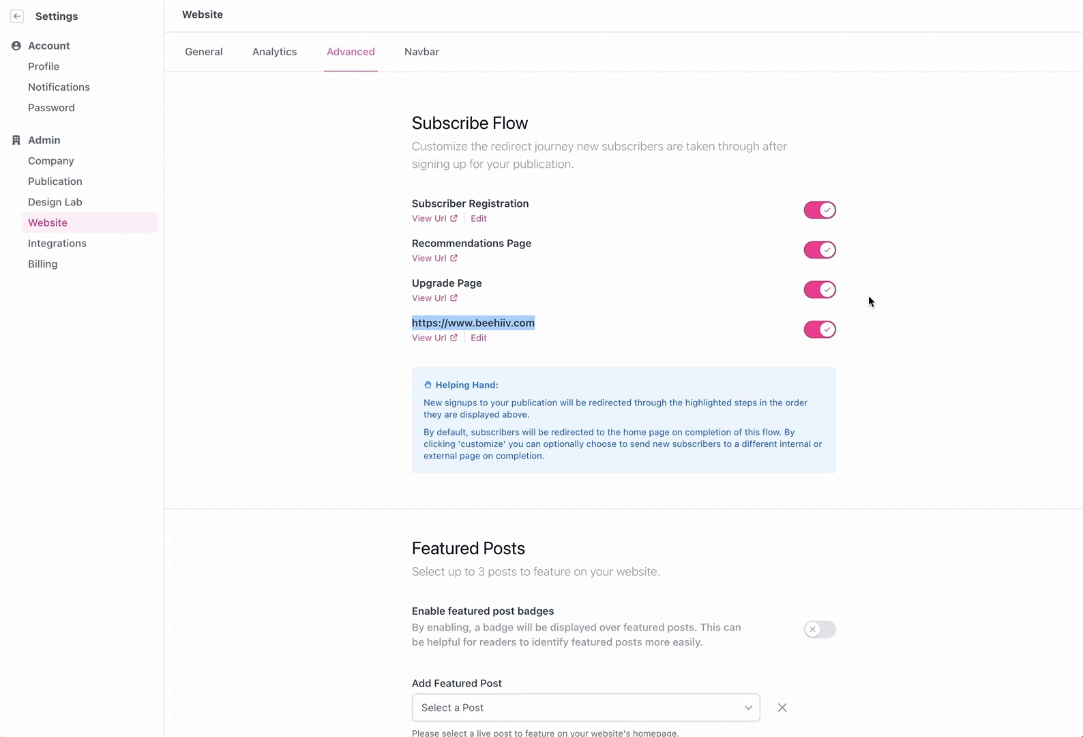
mouse_move(442, 321)
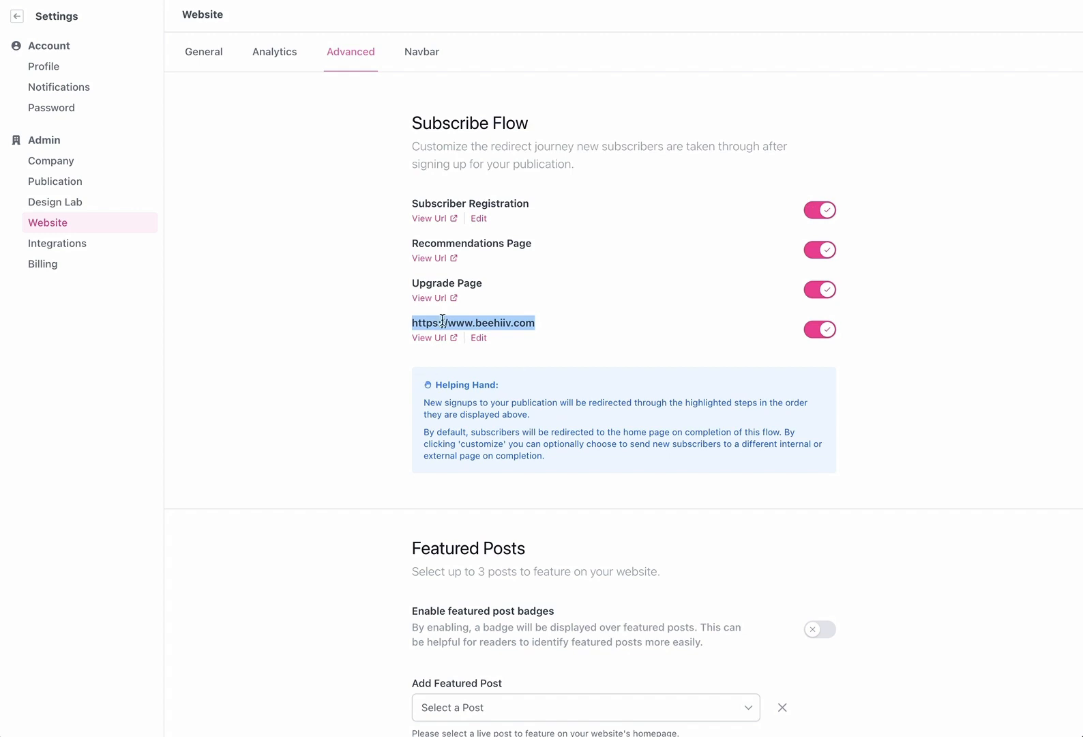
mouse_move(473, 322)
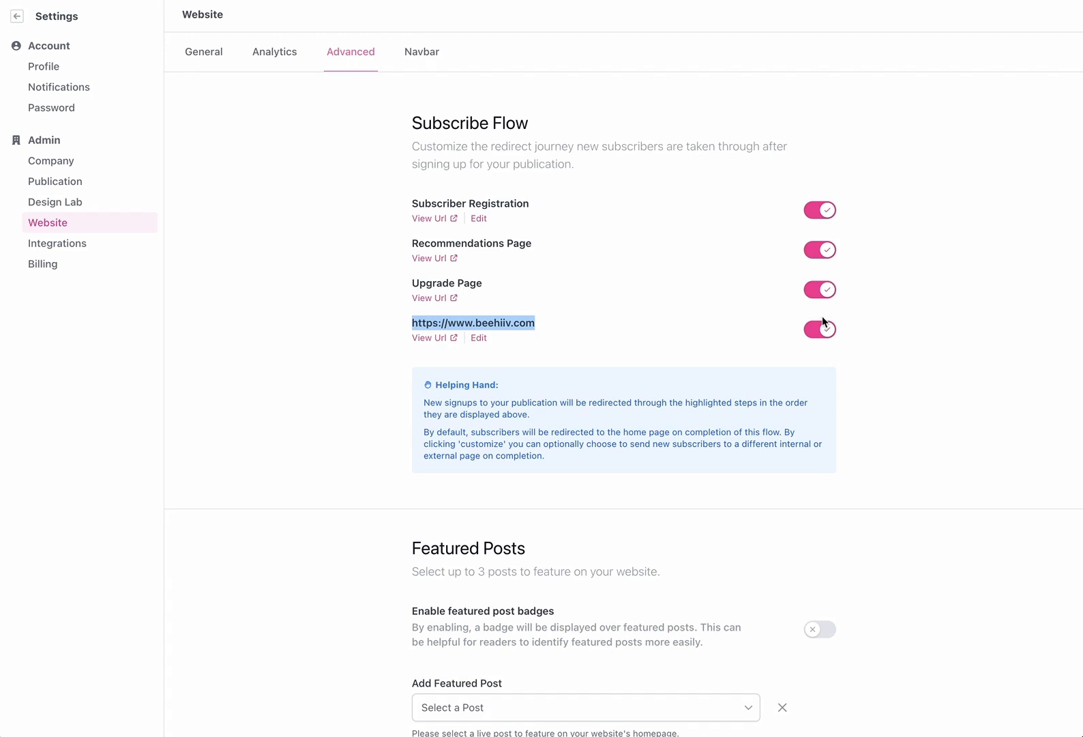
click(819, 328)
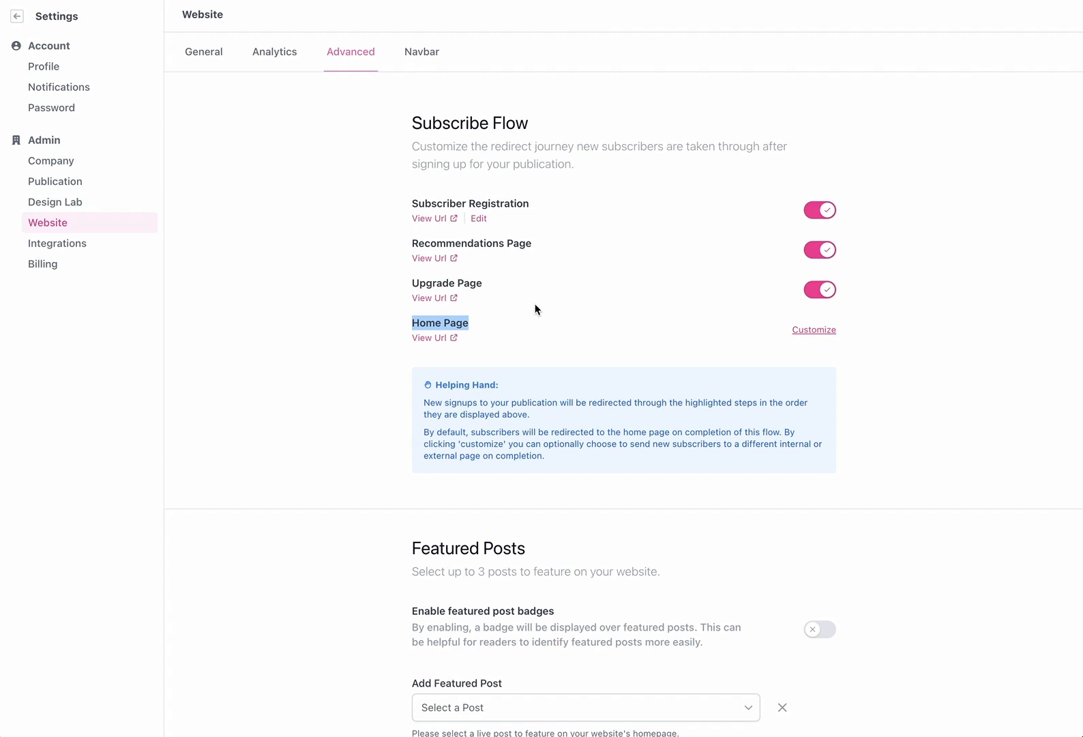
mouse_move(814, 329)
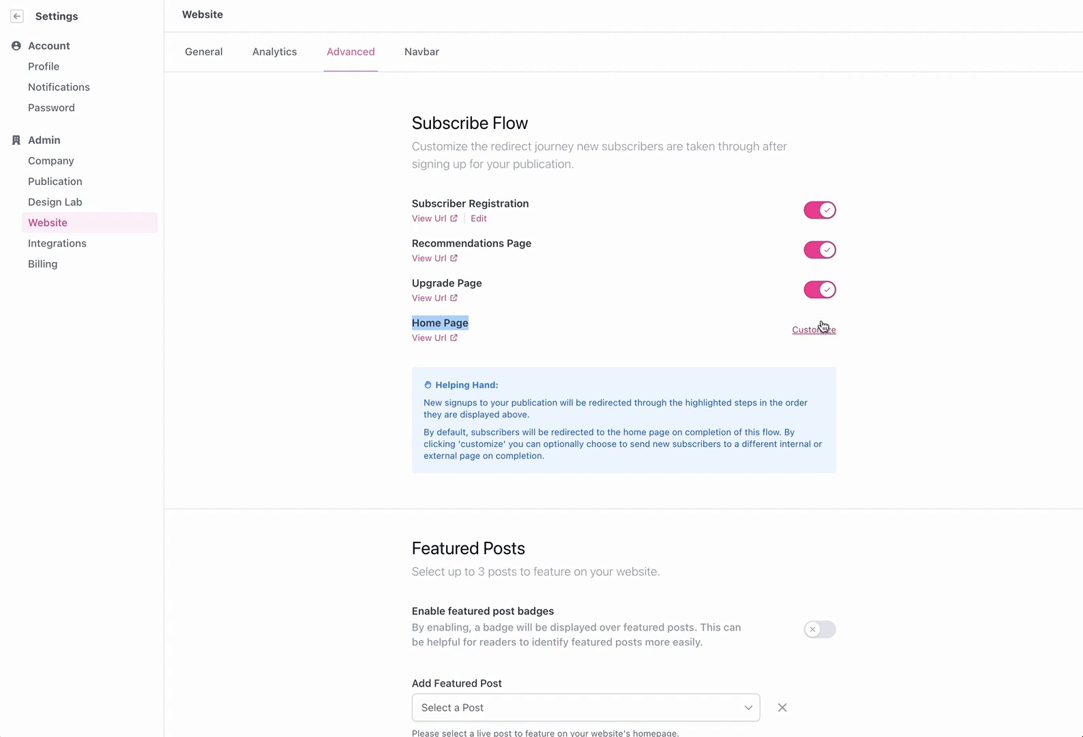
click(814, 329)
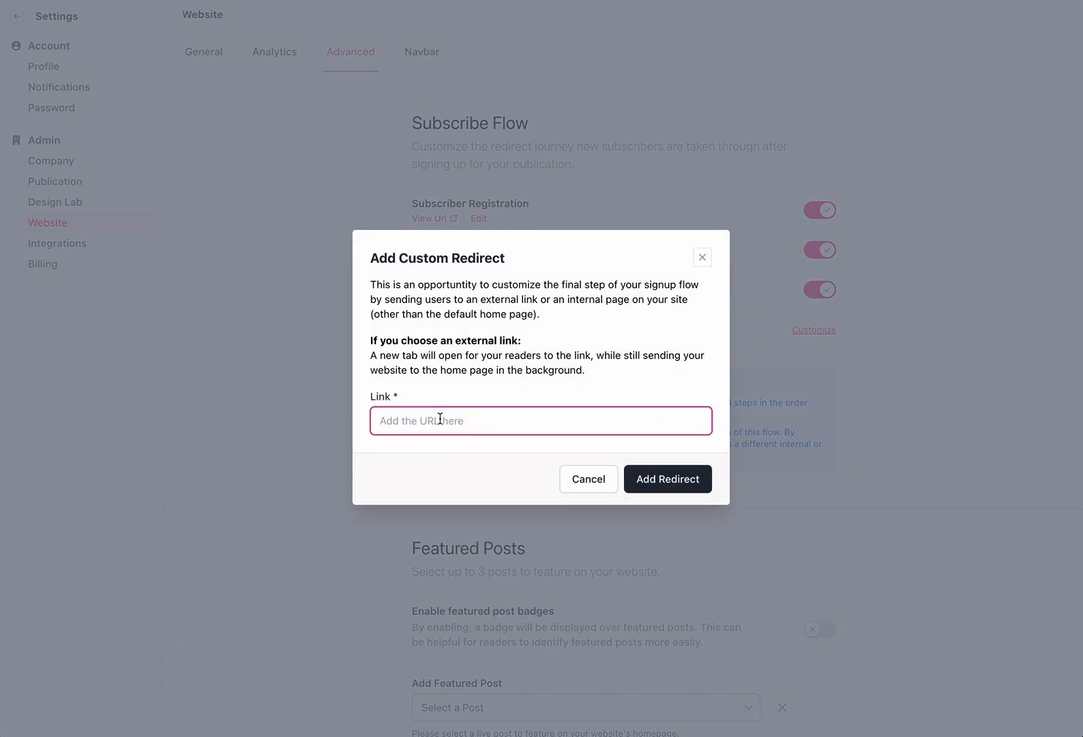
text(https://)
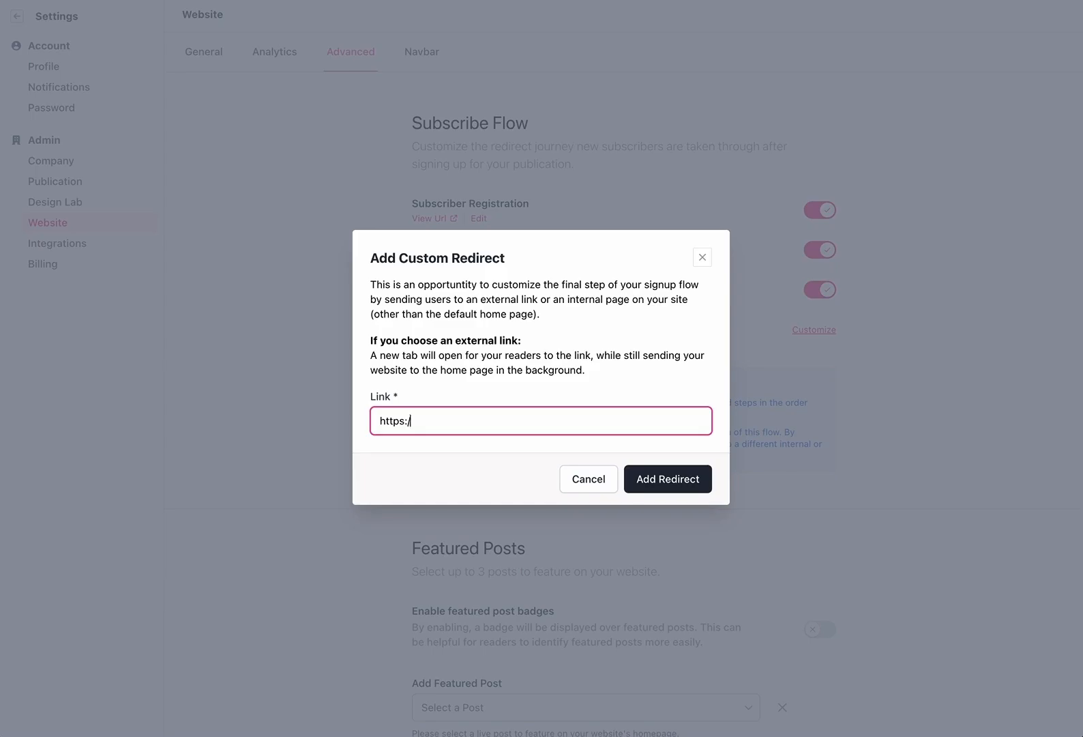
text(espn.com?)
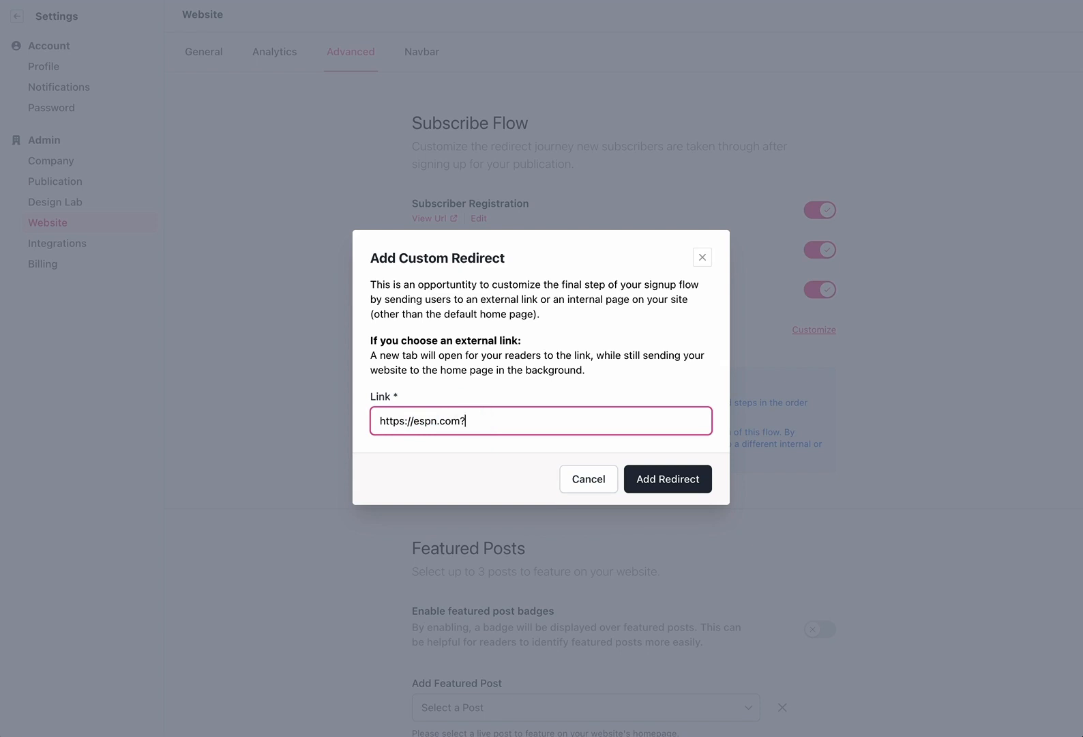
text(utm_source=b)
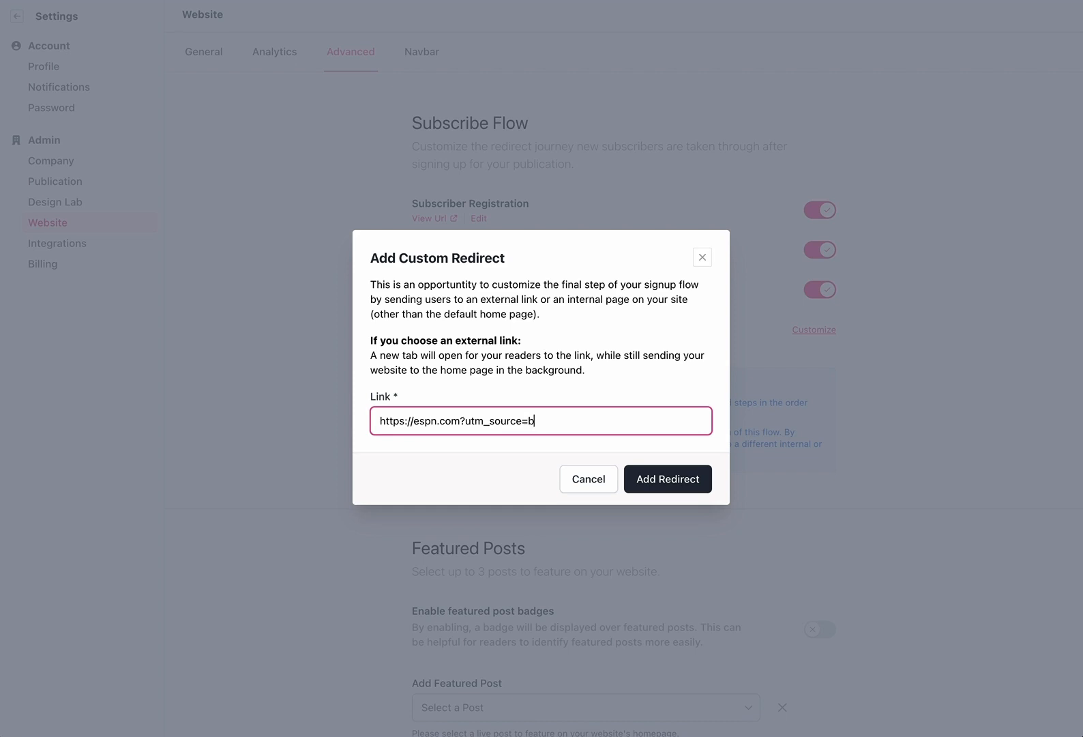
text(eehiiv)
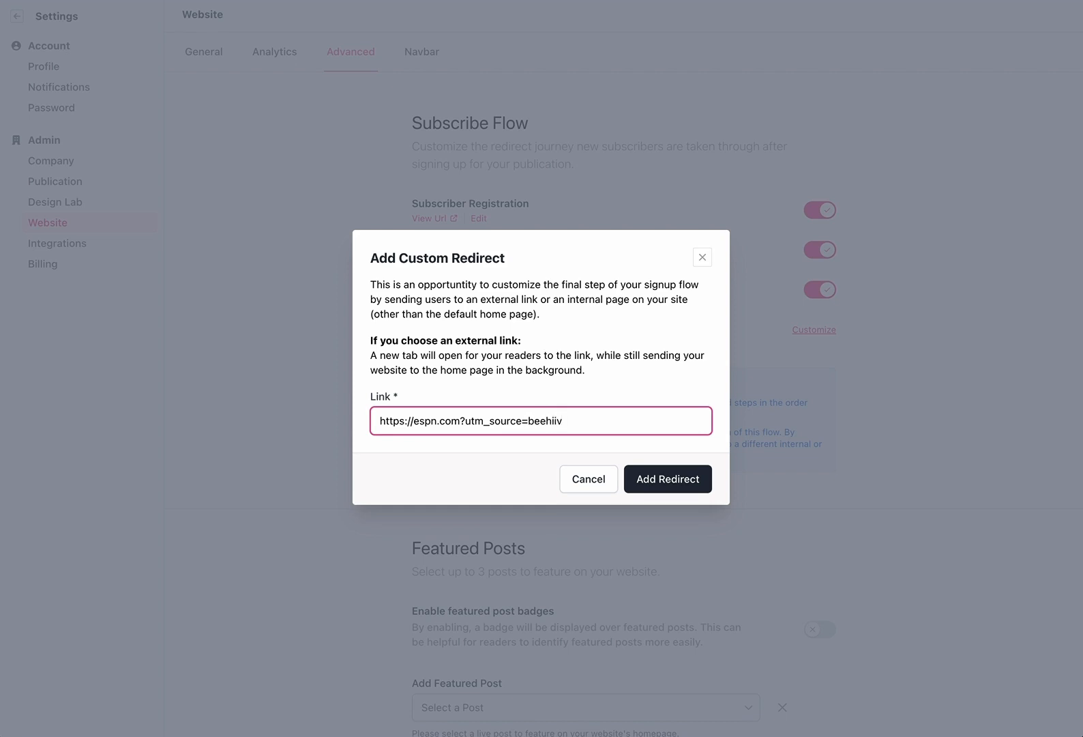
text(&utm_medium)
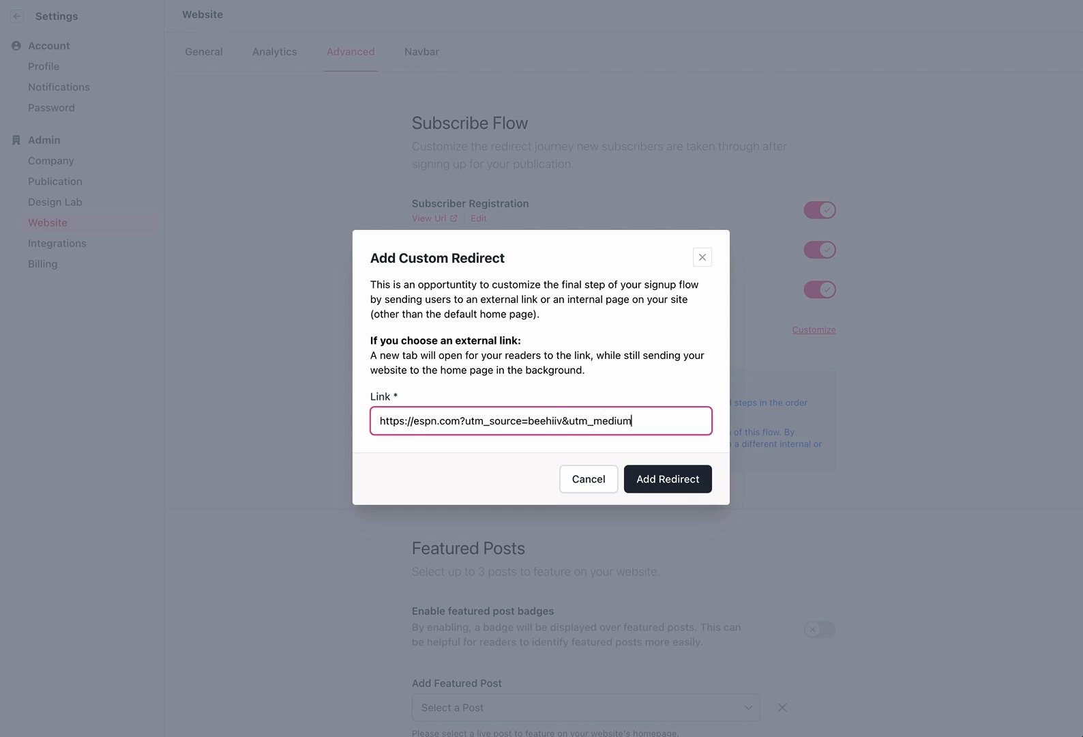
text(=referral)
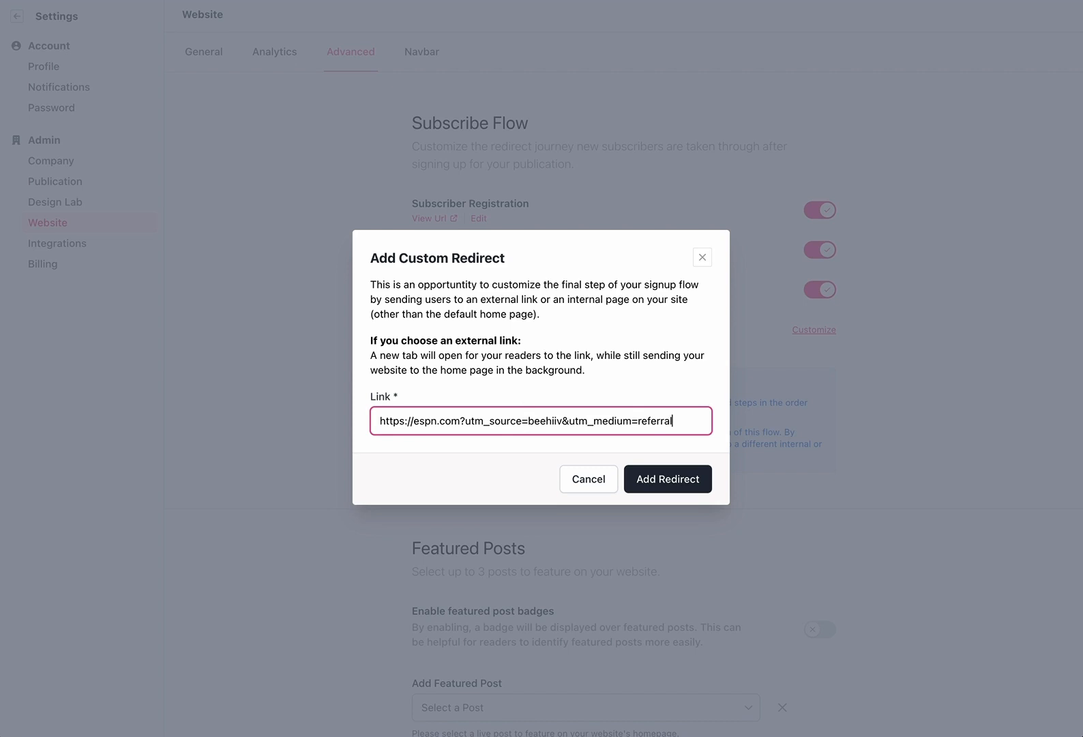
click(667, 478)
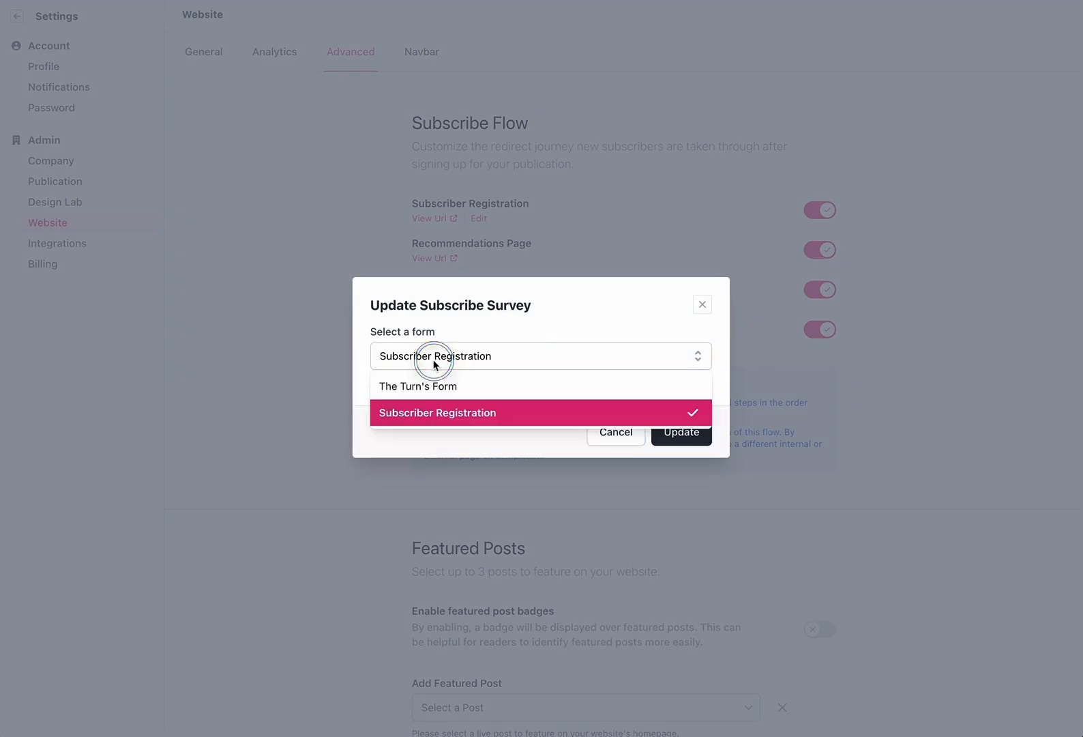
click(436, 412)
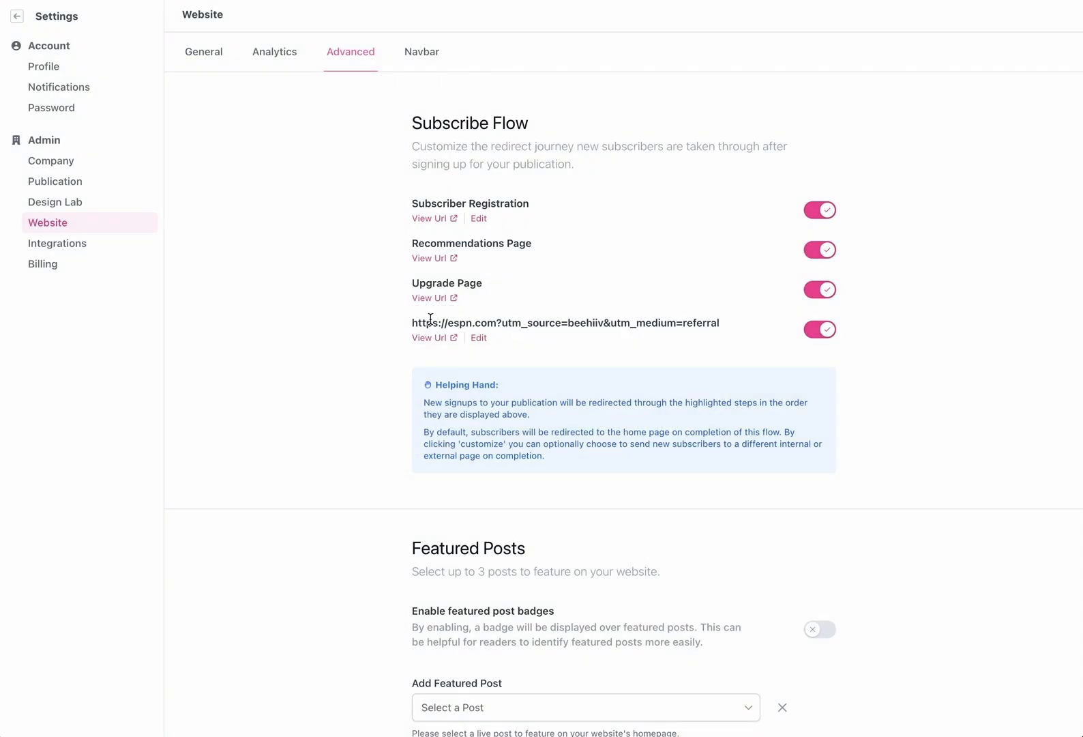
mouse_move(535, 274)
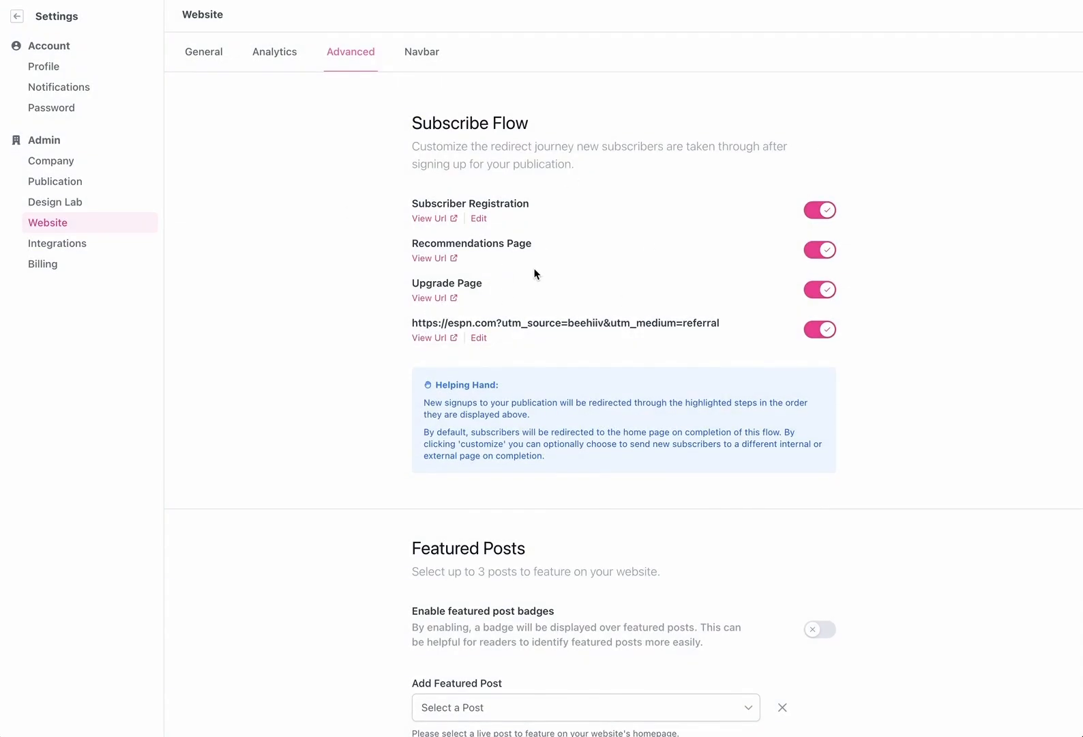
mouse_move(775, 364)
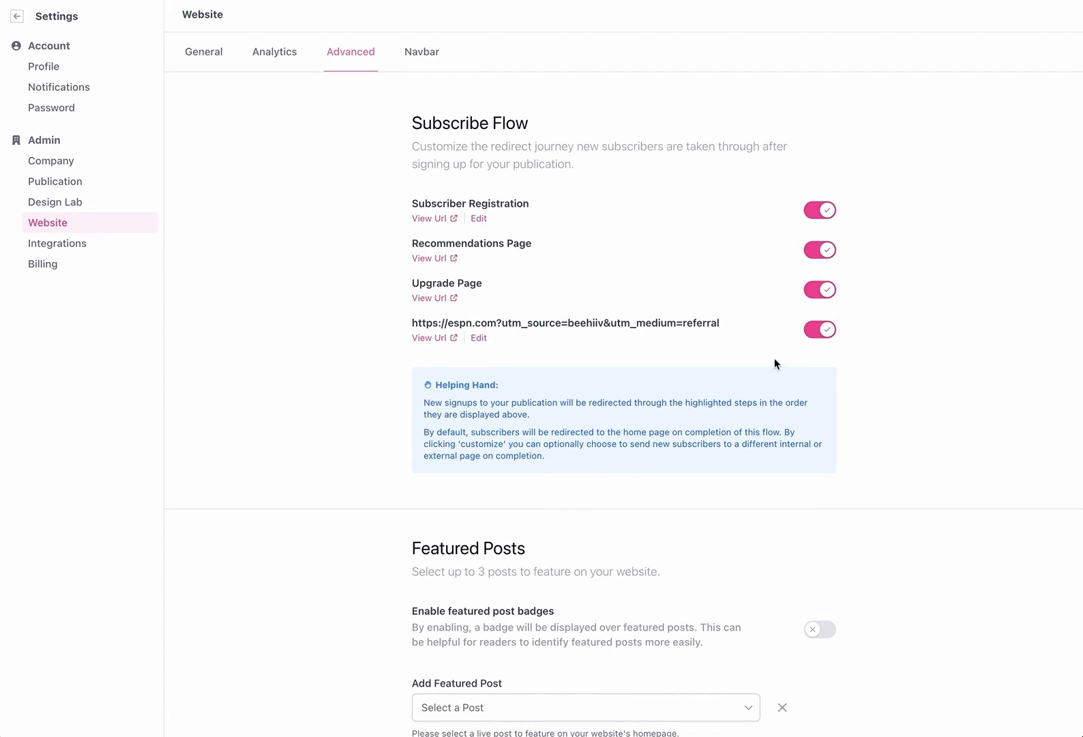
mouse_move(801, 181)
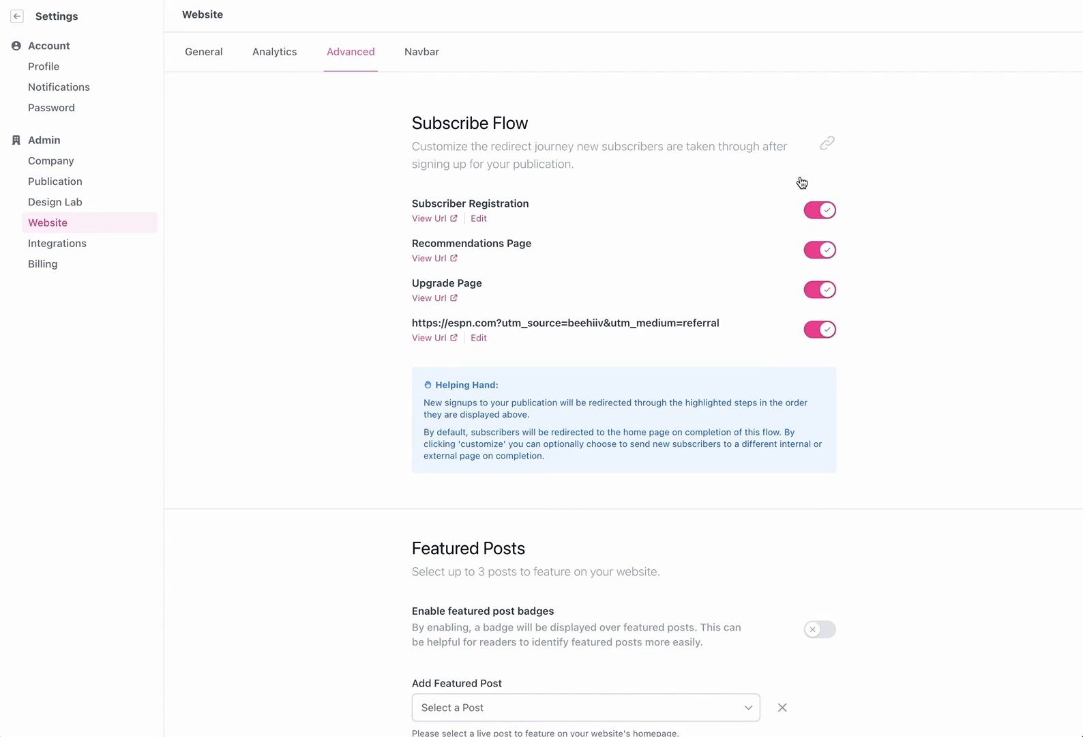
mouse_move(819, 210)
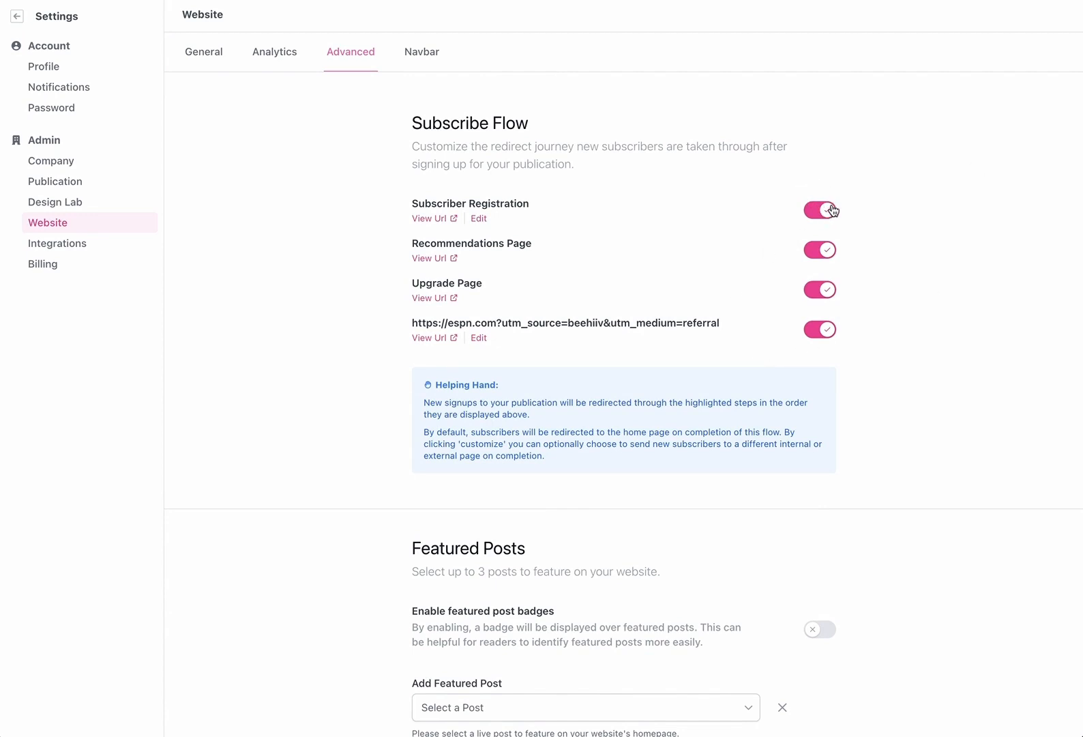
mouse_move(529, 254)
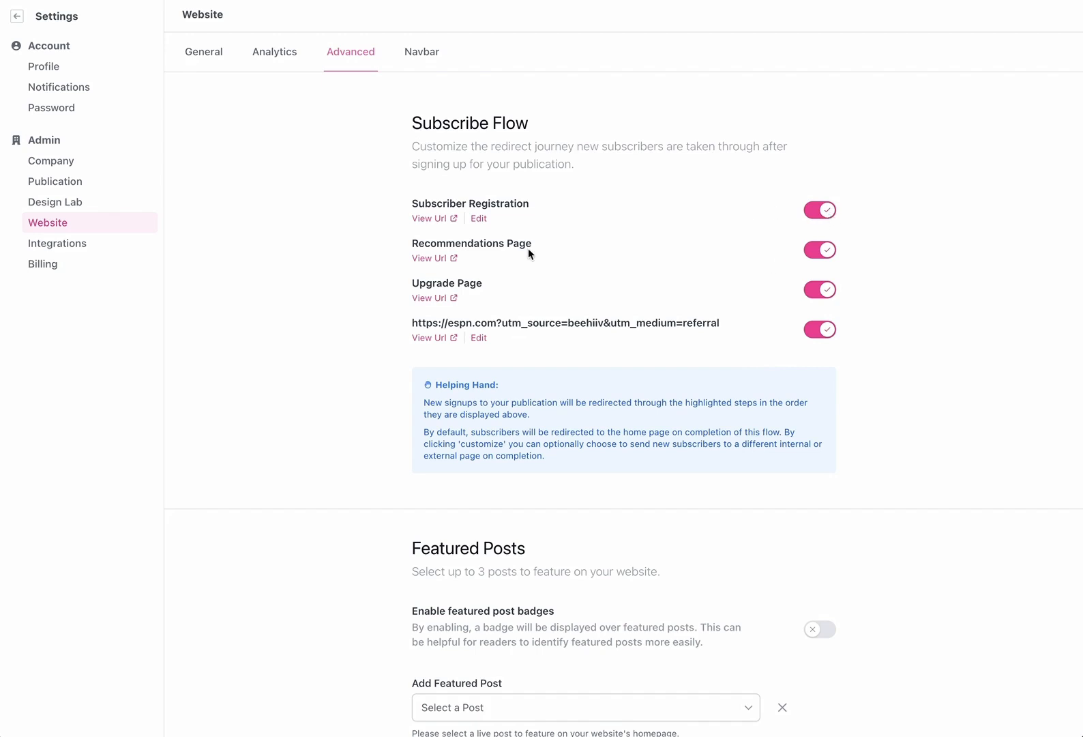
mouse_move(912, 273)
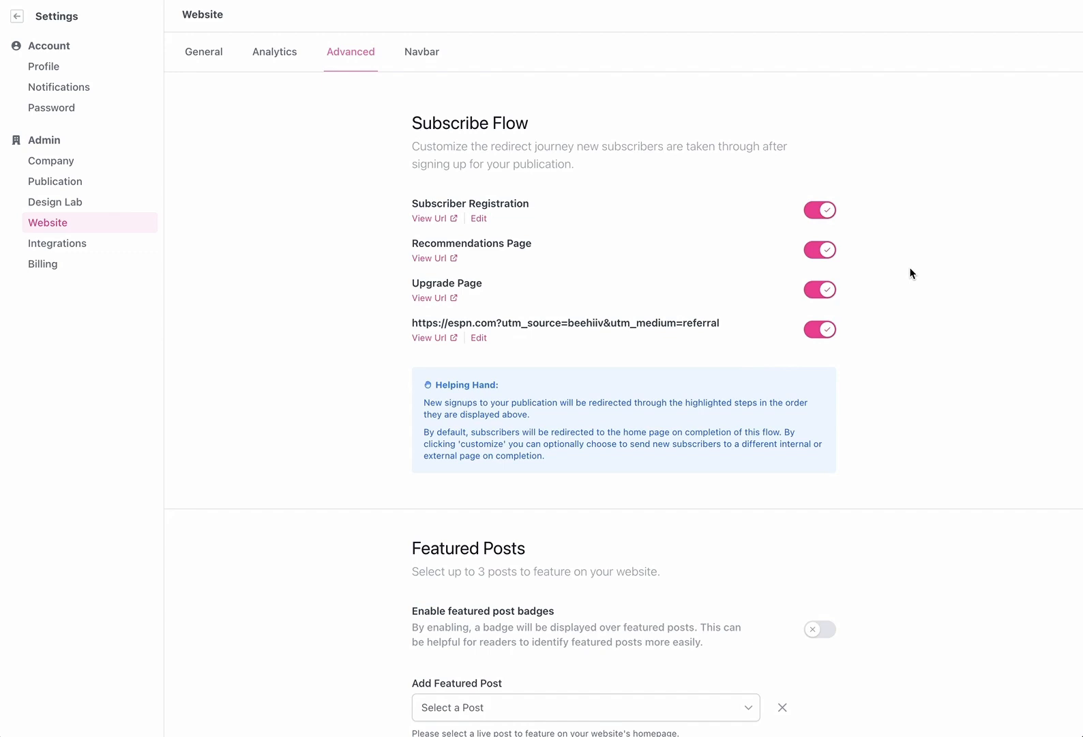
mouse_move(960, 253)
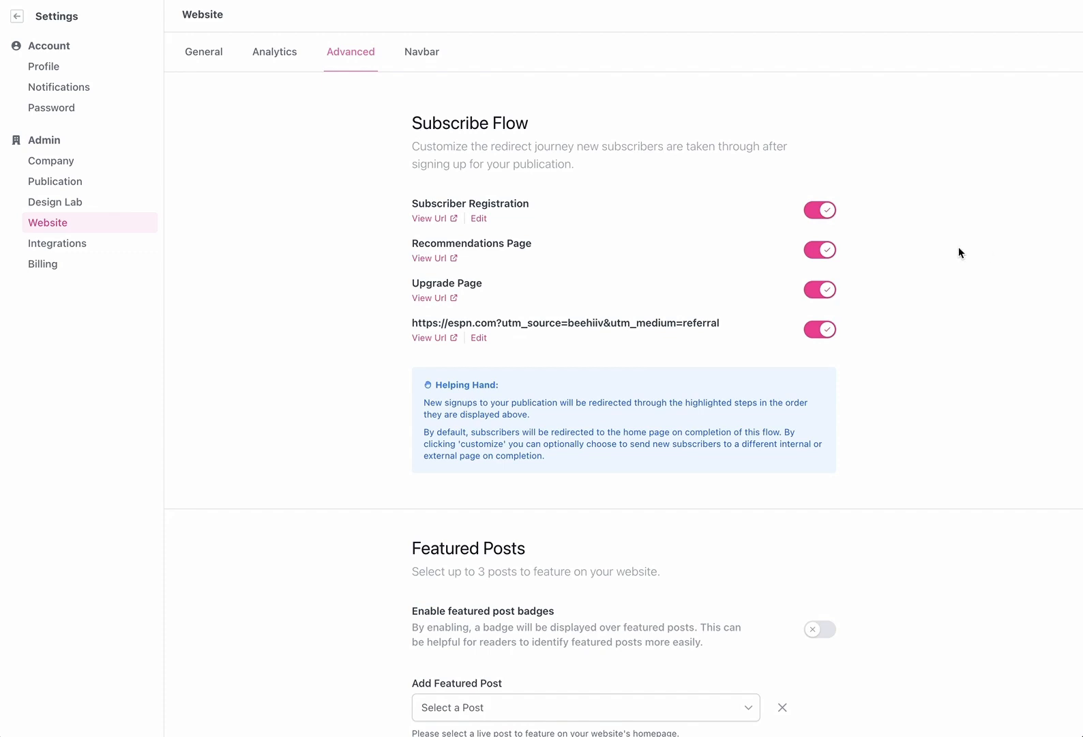